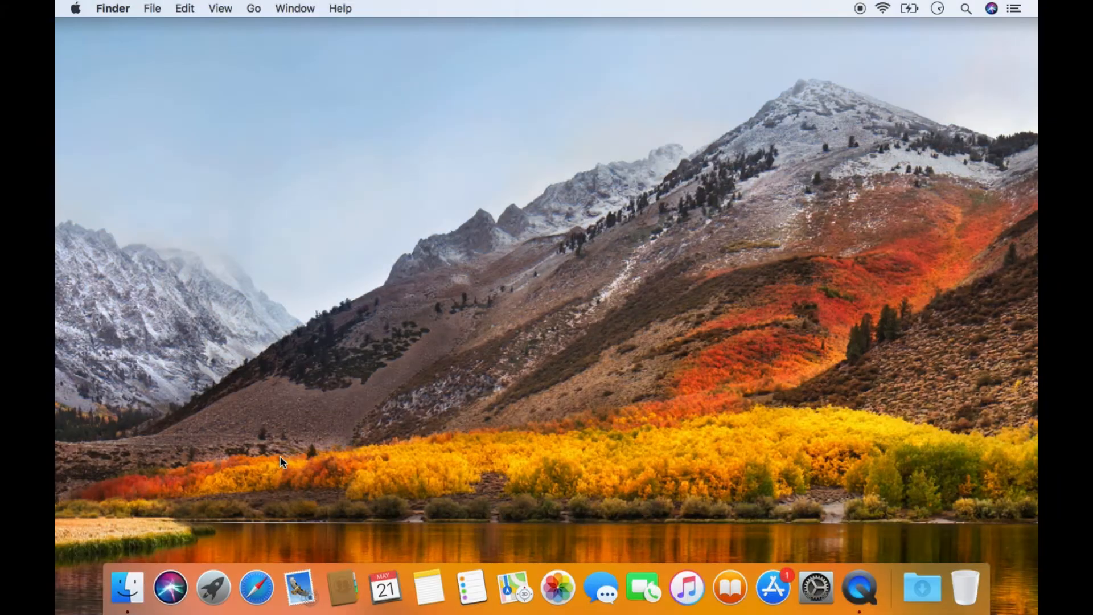
pyautogui.moveTo(274, 459)
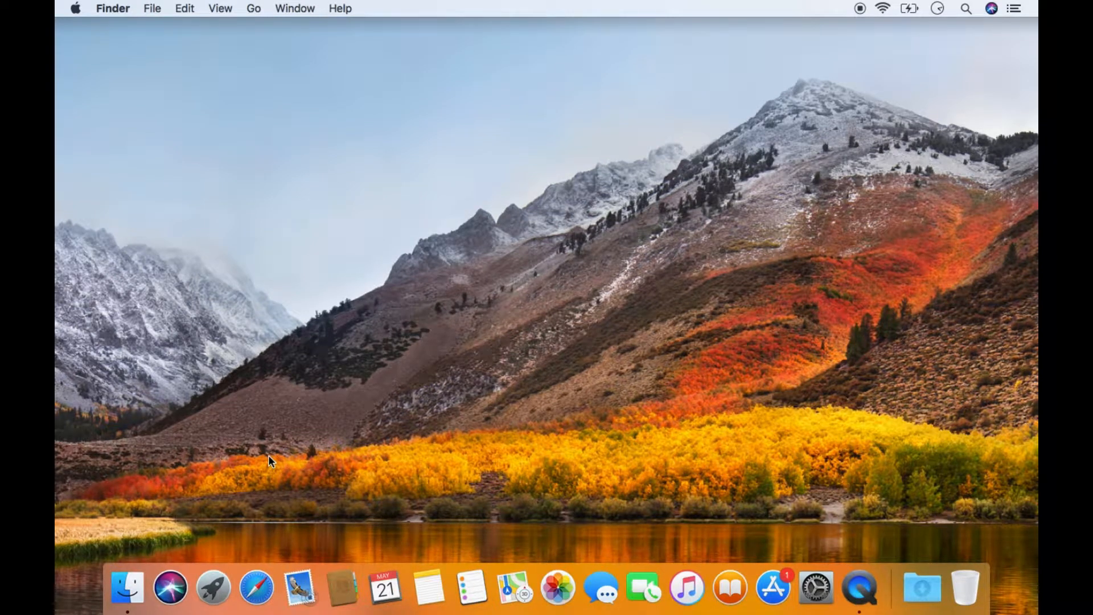
pyautogui.moveTo(232, 472)
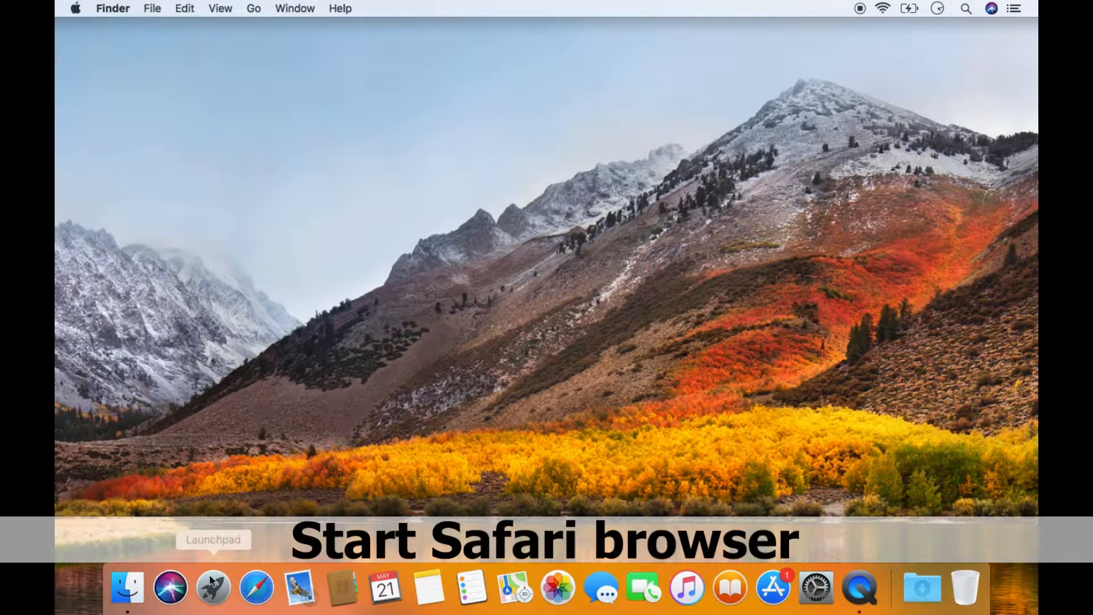
pyautogui.click(256, 587)
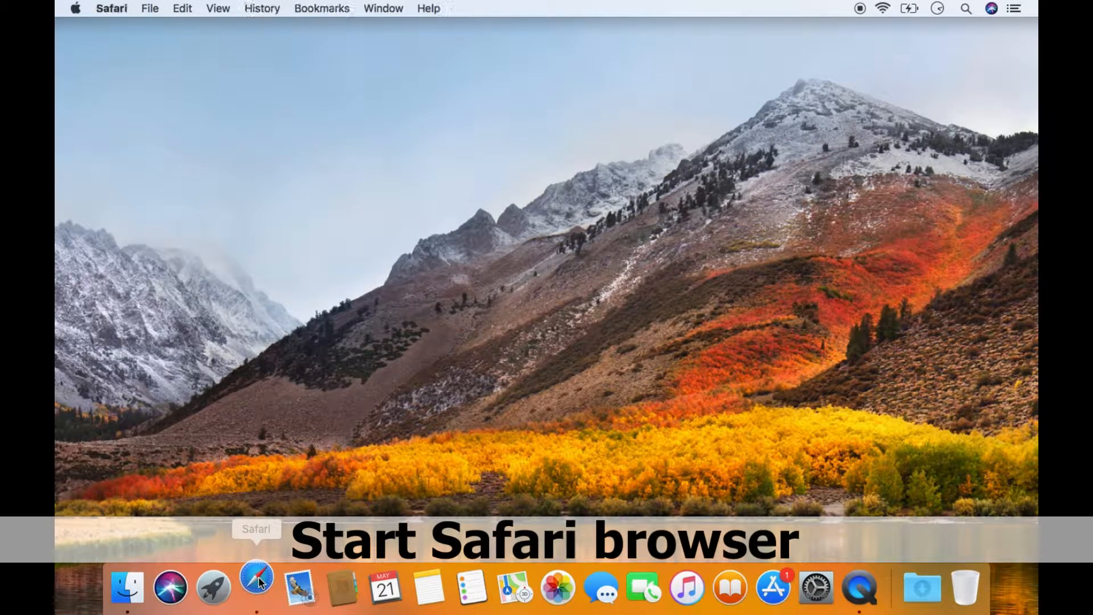
pyautogui.click(255, 587)
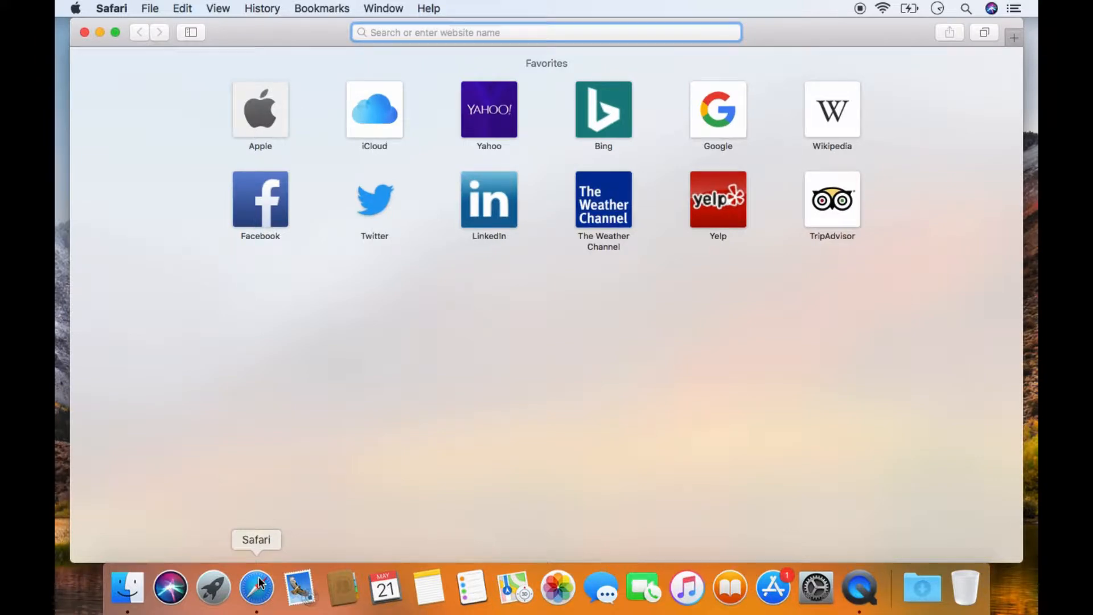
pyautogui.write('www.hp.com')
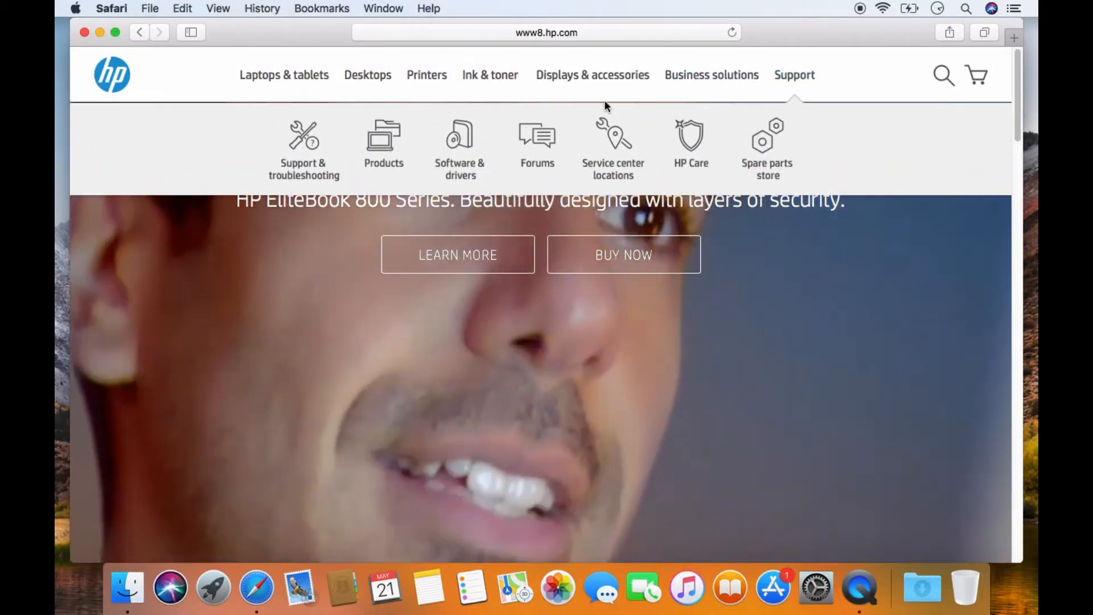
pyautogui.click(460, 149)
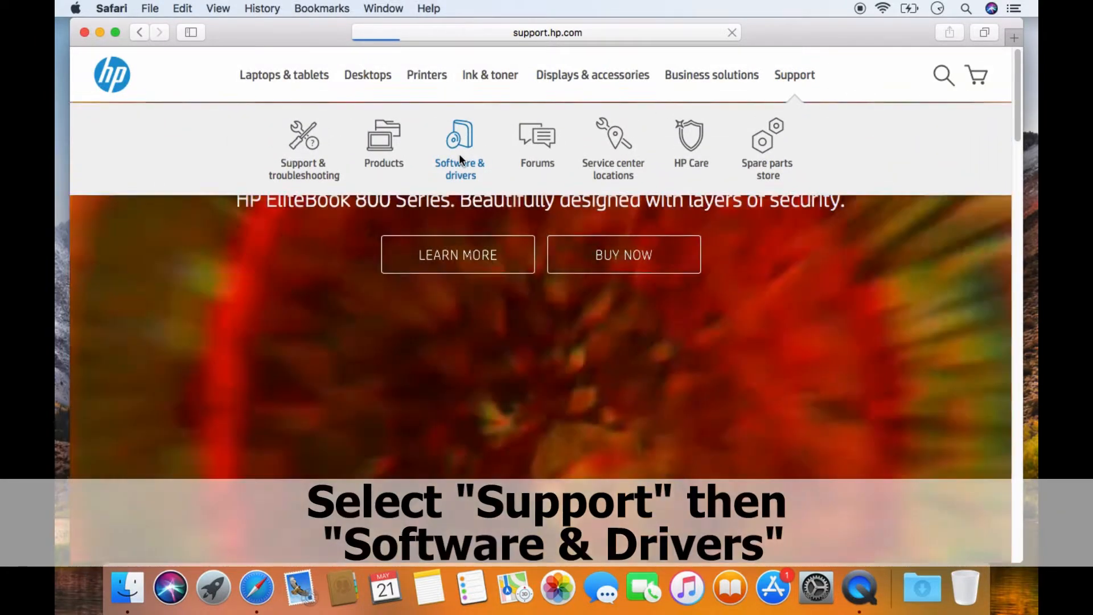
pyautogui.click(459, 149)
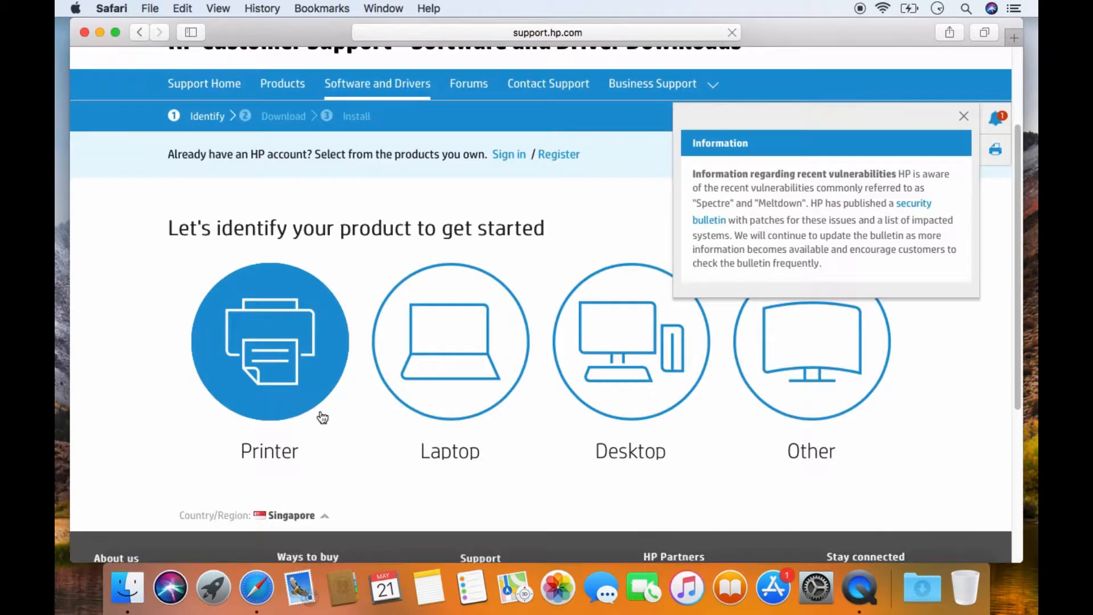
pyautogui.moveTo(272, 378)
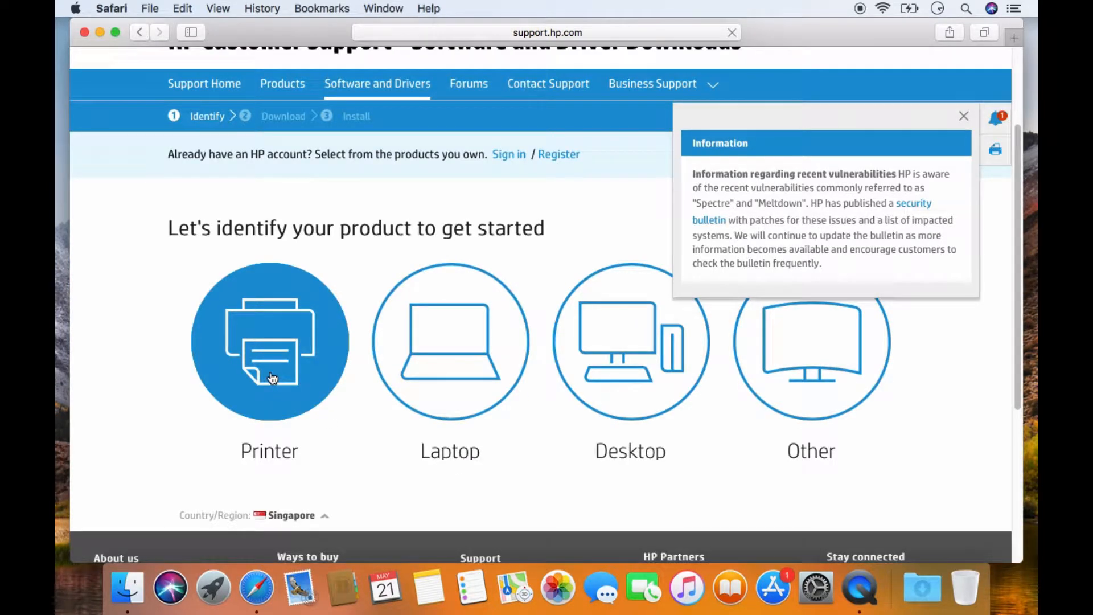
# - Choose Printer as the product type and search for 'office jet pro 8740'
pyautogui.click(270, 341)
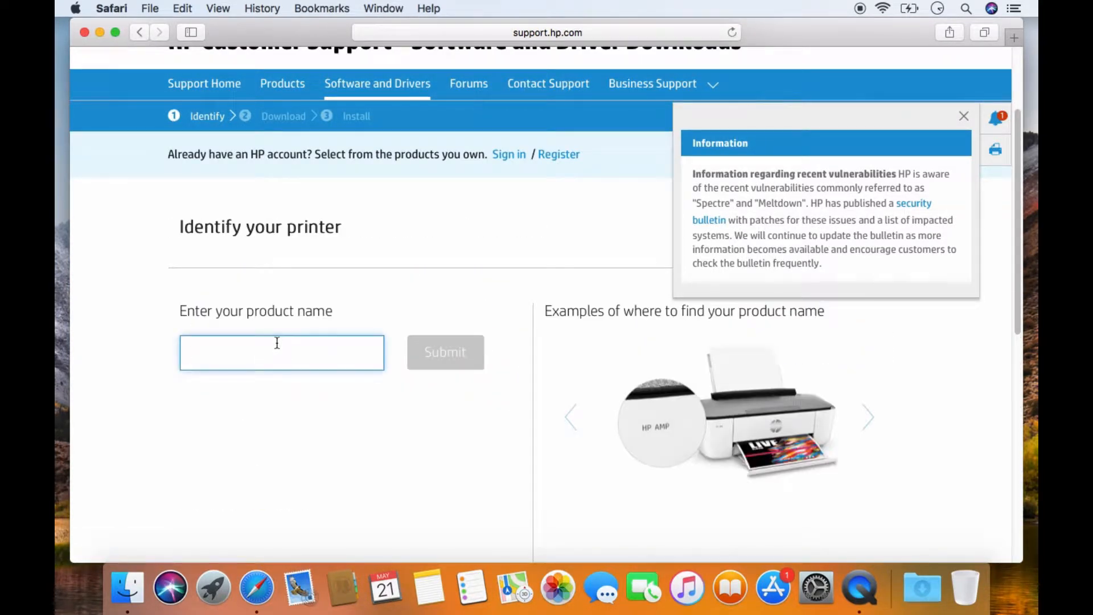
pyautogui.write('office jet pro 8')
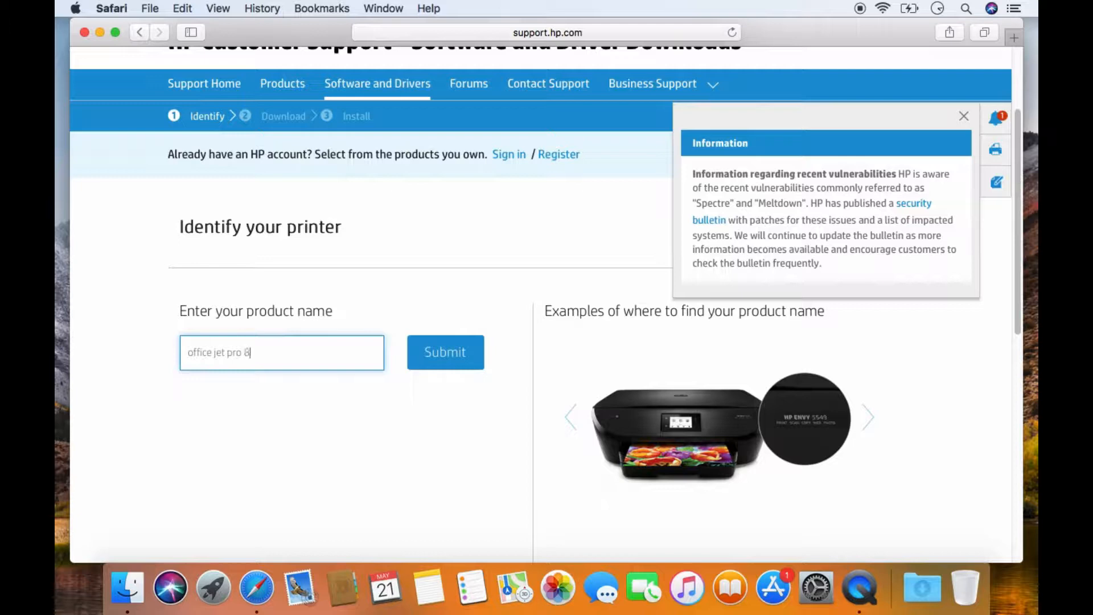
pyautogui.write('740')
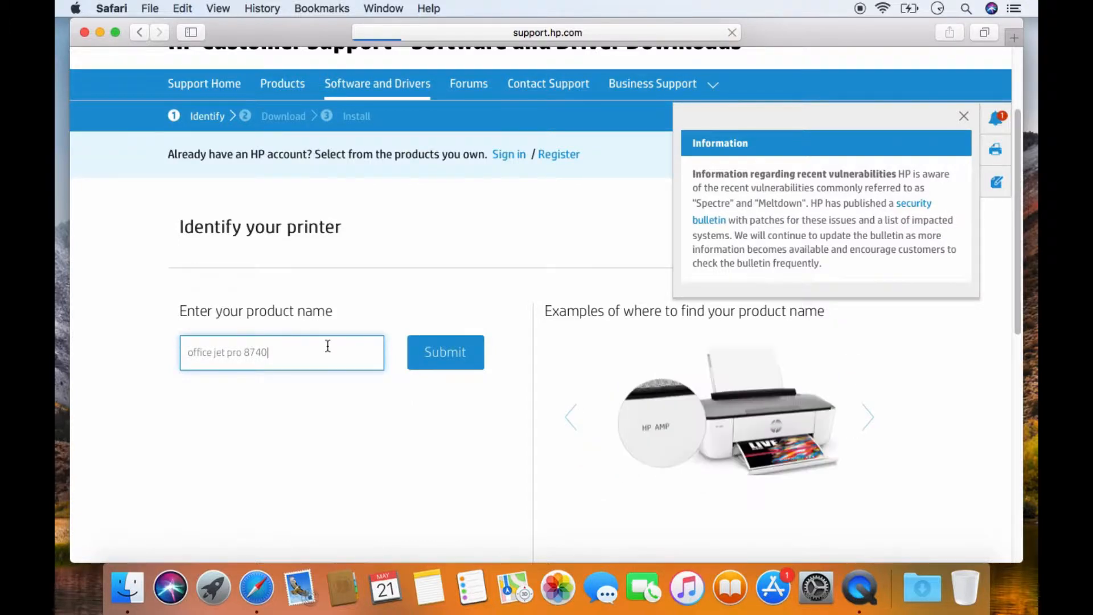
pyautogui.click(445, 351)
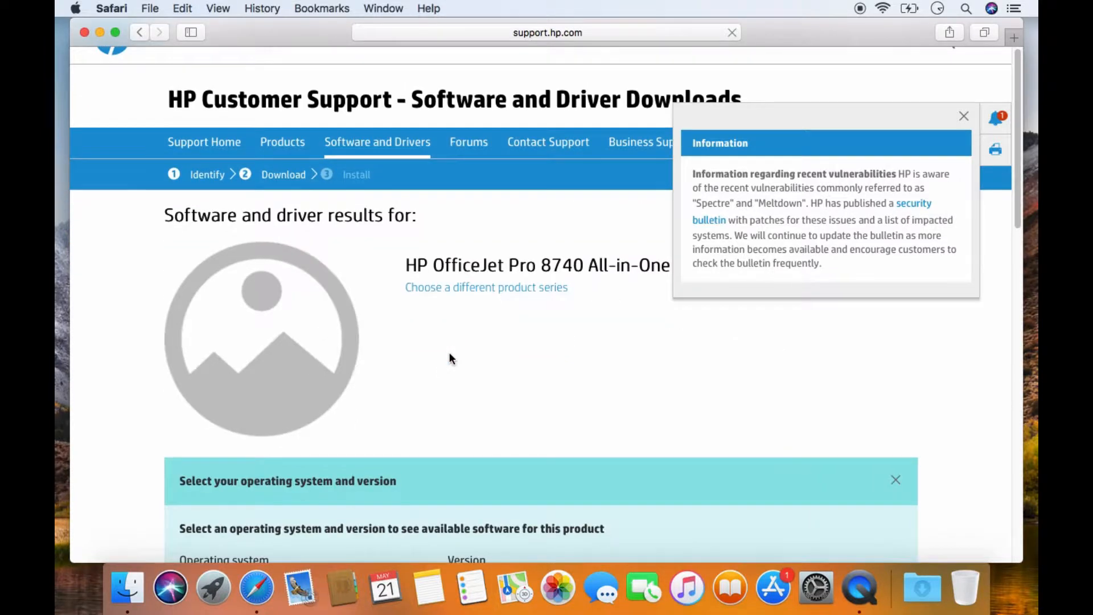
# - Filter the drivers to Mac OS, macOS 10.13 to reveal HP Easy Start 2.8.0.177
pyautogui.scroll(-3)
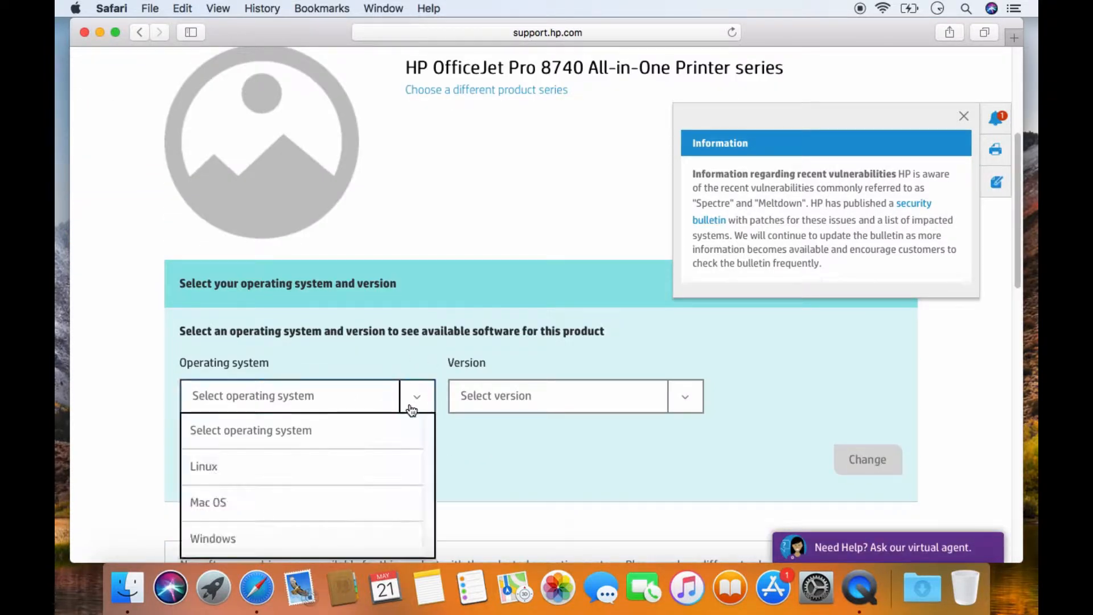
pyautogui.click(208, 502)
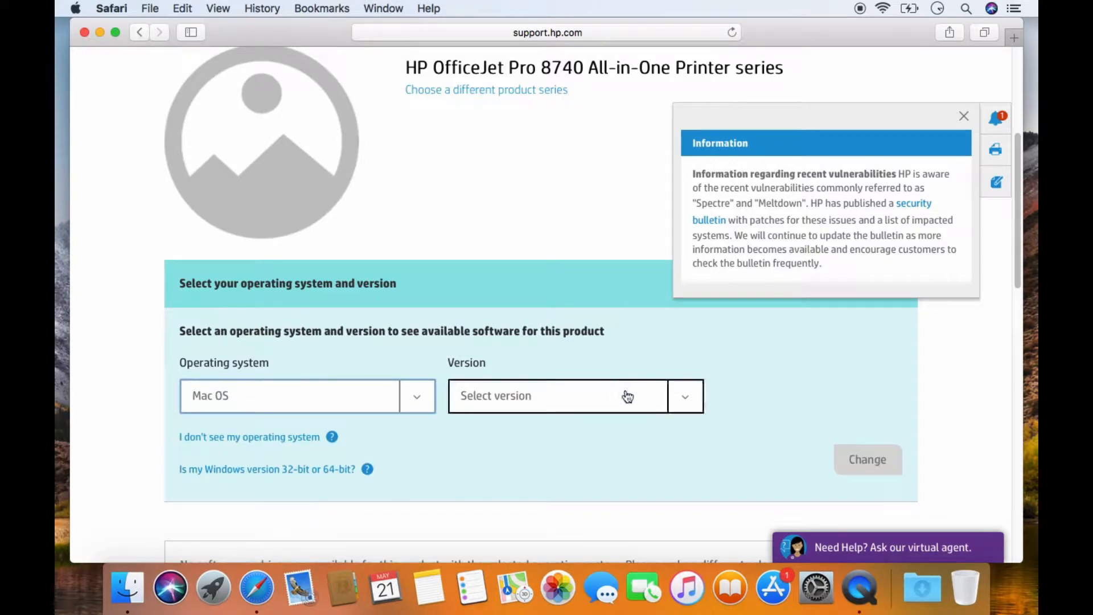
pyautogui.click(574, 395)
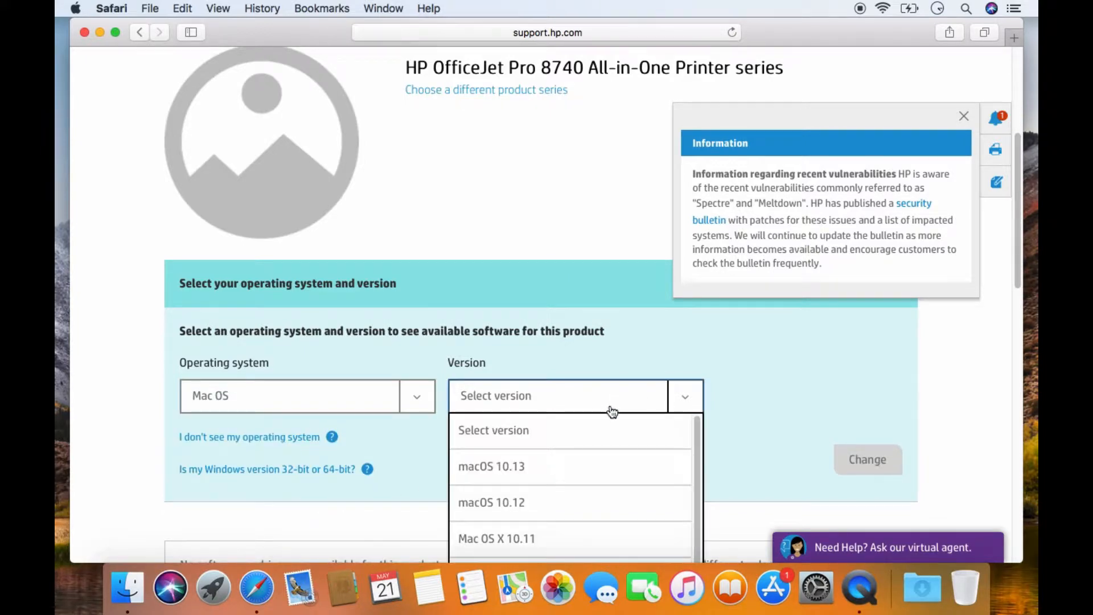
pyautogui.click(491, 466)
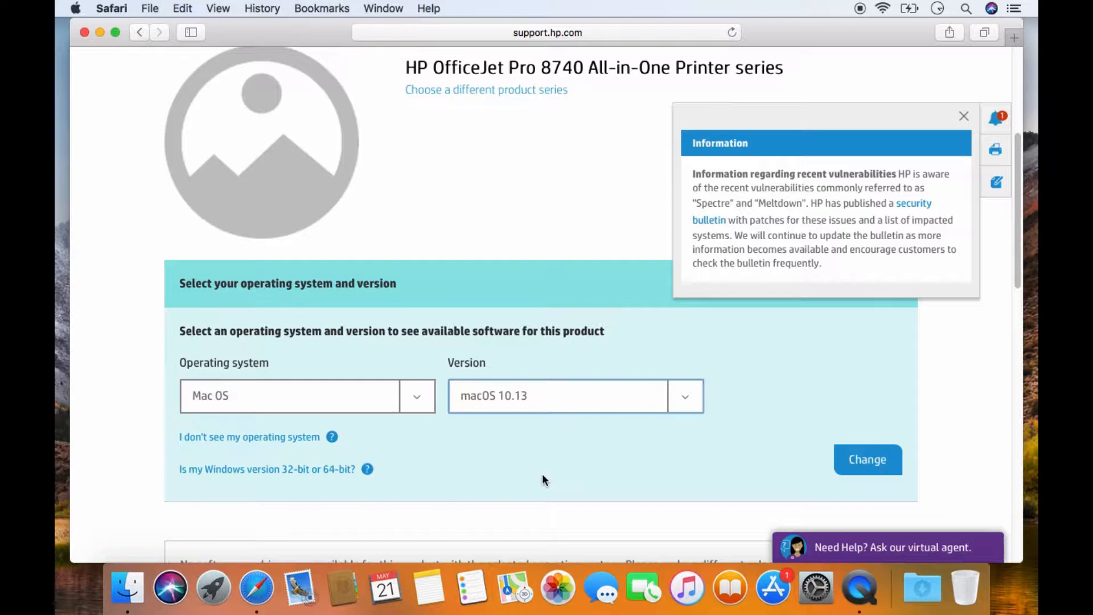
pyautogui.moveTo(866, 459)
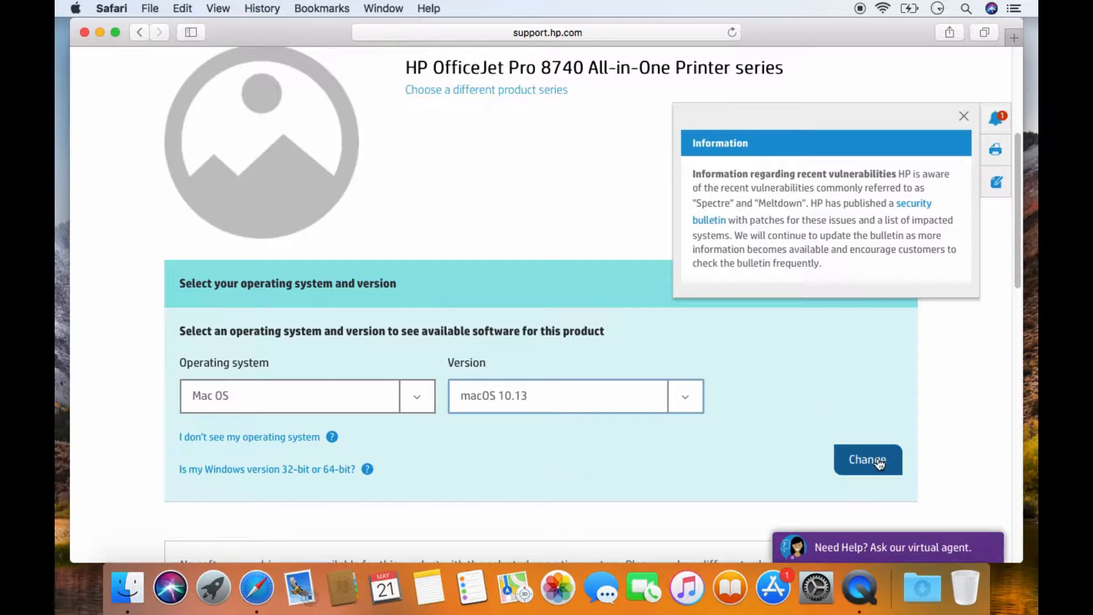
pyautogui.click(867, 460)
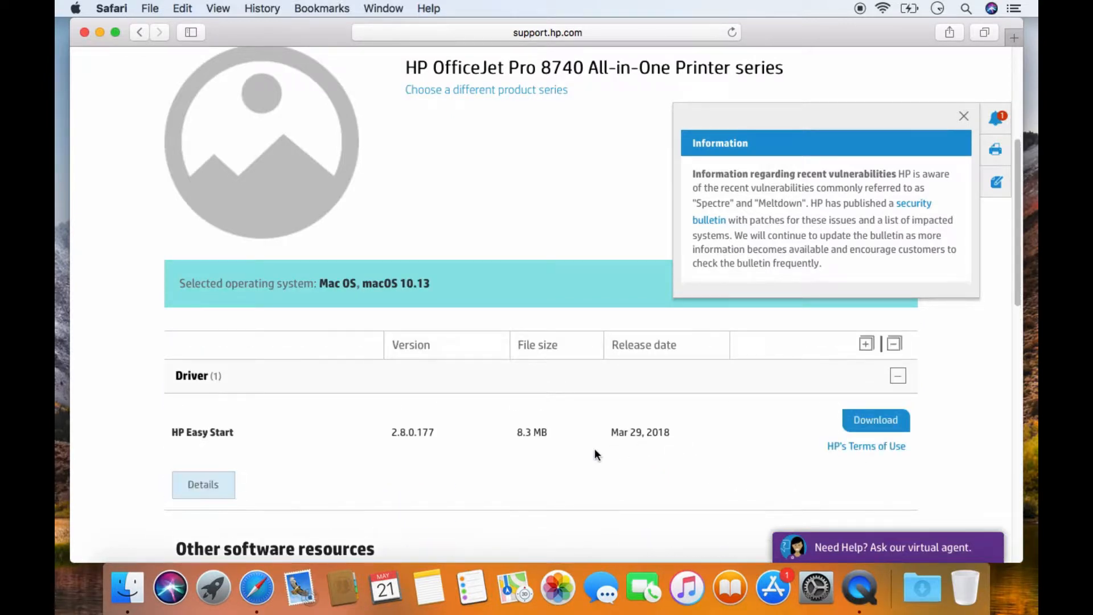
pyautogui.moveTo(413, 489)
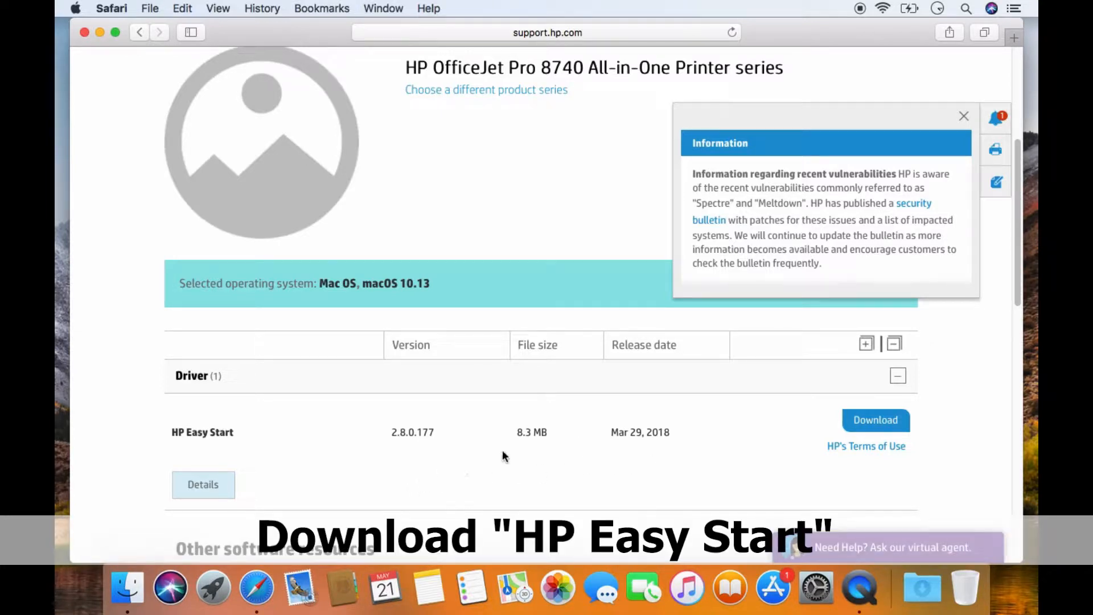
# - Download HP Easy Start (2.8.0.177, 8.3 MB) and launch the installer
pyautogui.click(874, 419)
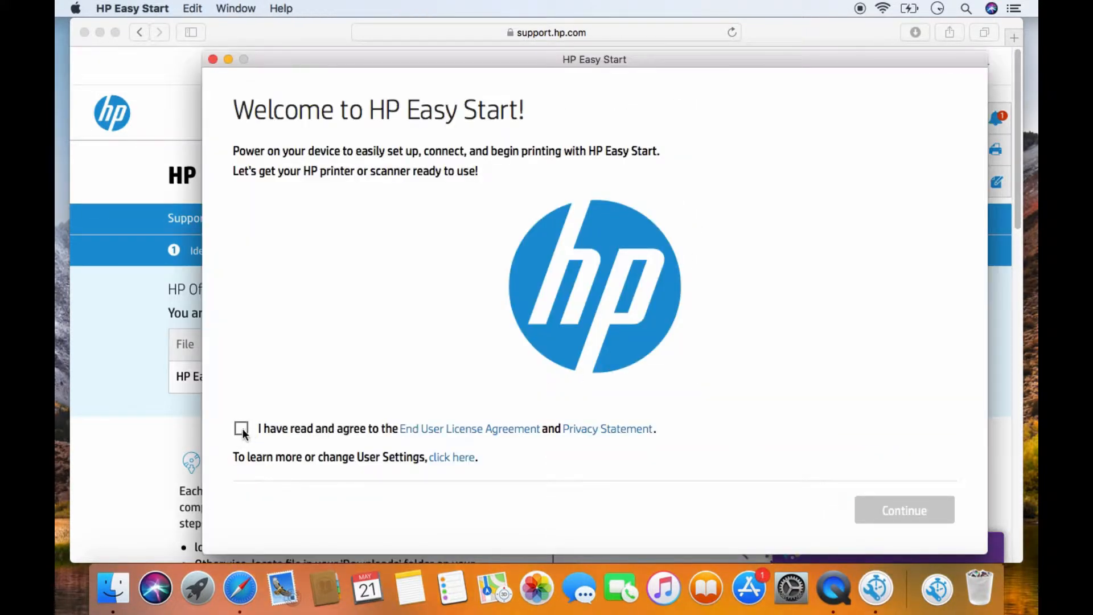
# - Agree to the End User License Agreement and continue past the welcome screen
pyautogui.click(241, 428)
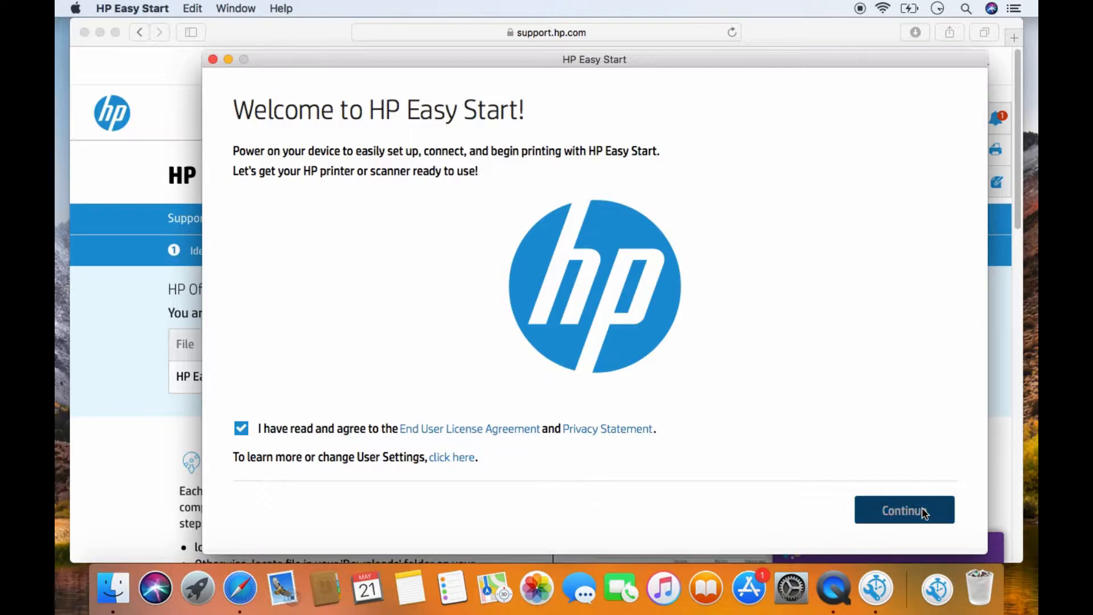
pyautogui.click(903, 509)
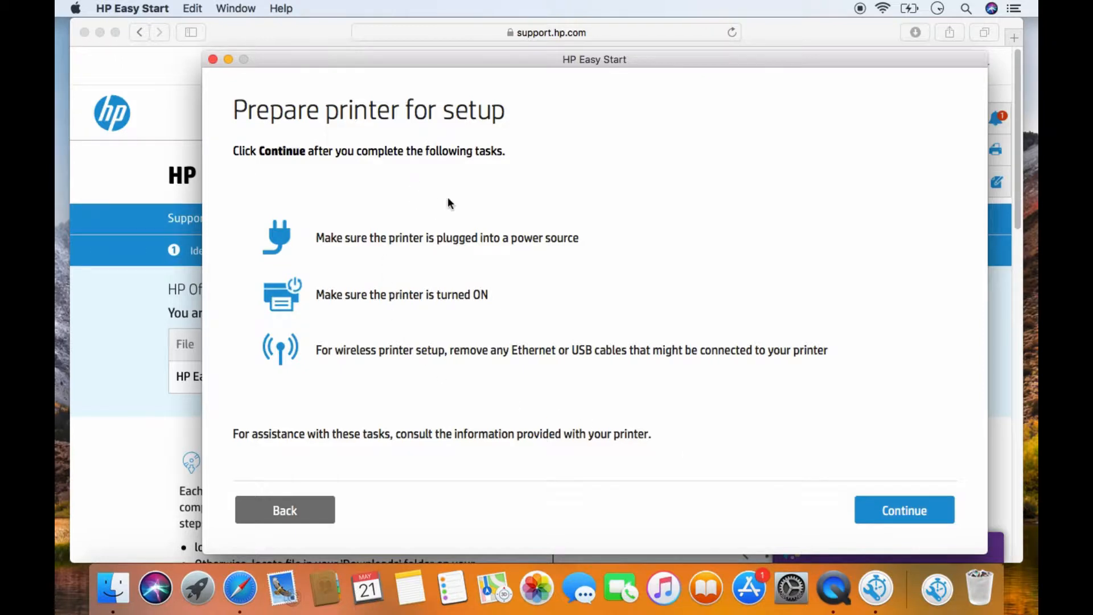
pyautogui.moveTo(570, 256)
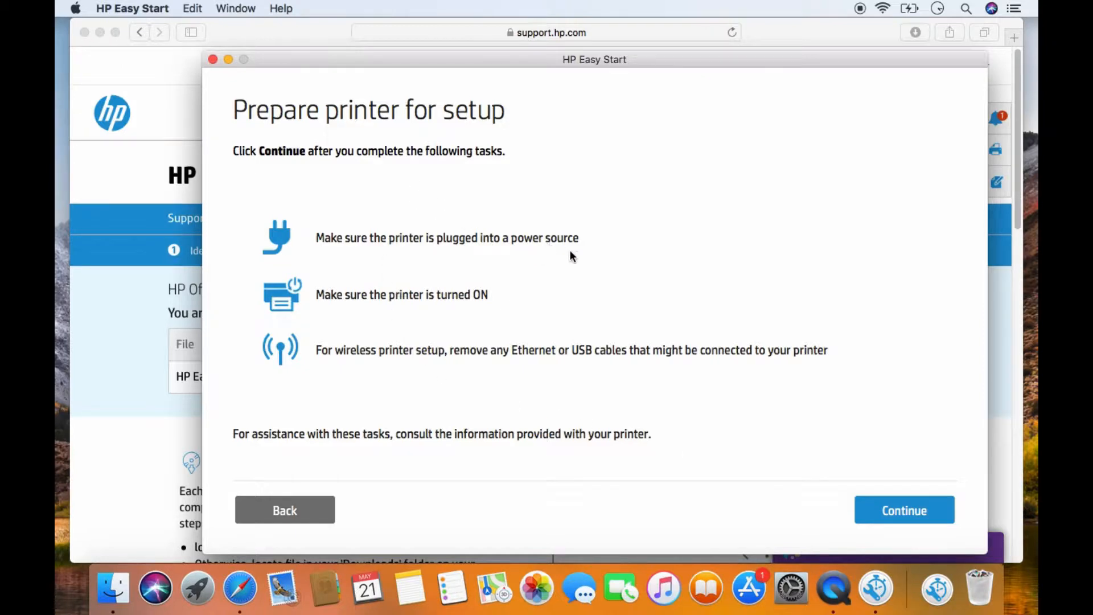
pyautogui.moveTo(792, 503)
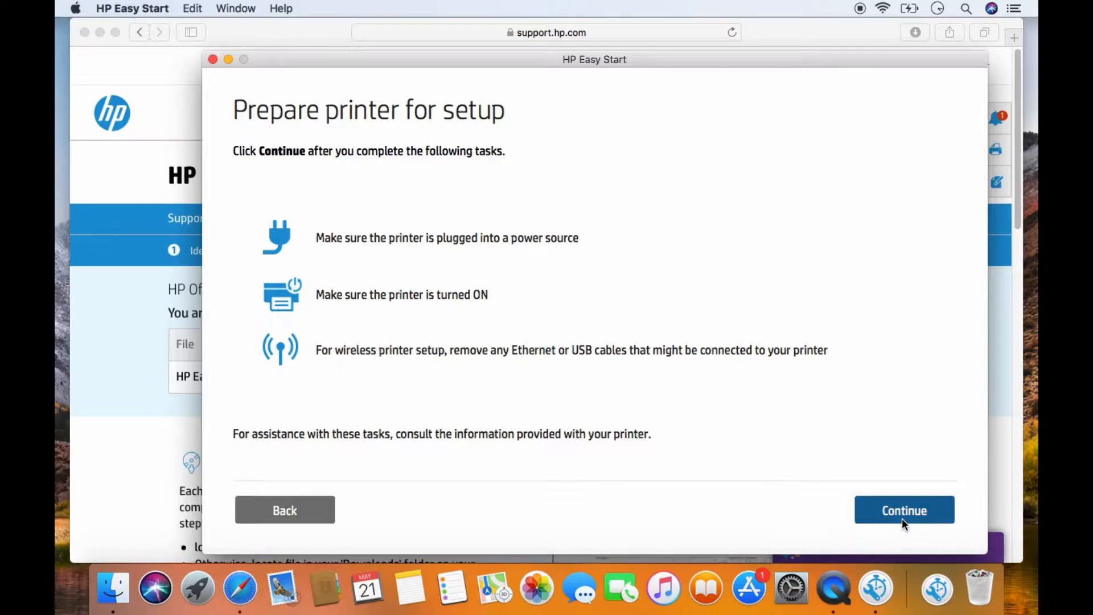
# - Confirm the printer is prepared and continue with the HP OfficeJet Pro 8740
pyautogui.click(903, 510)
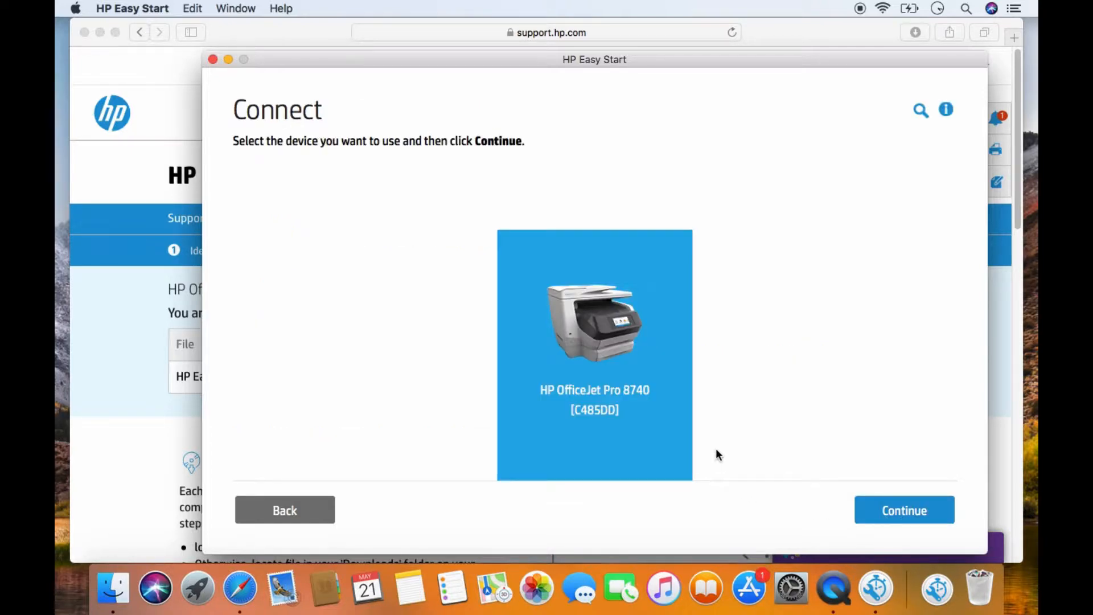
pyautogui.moveTo(603, 359)
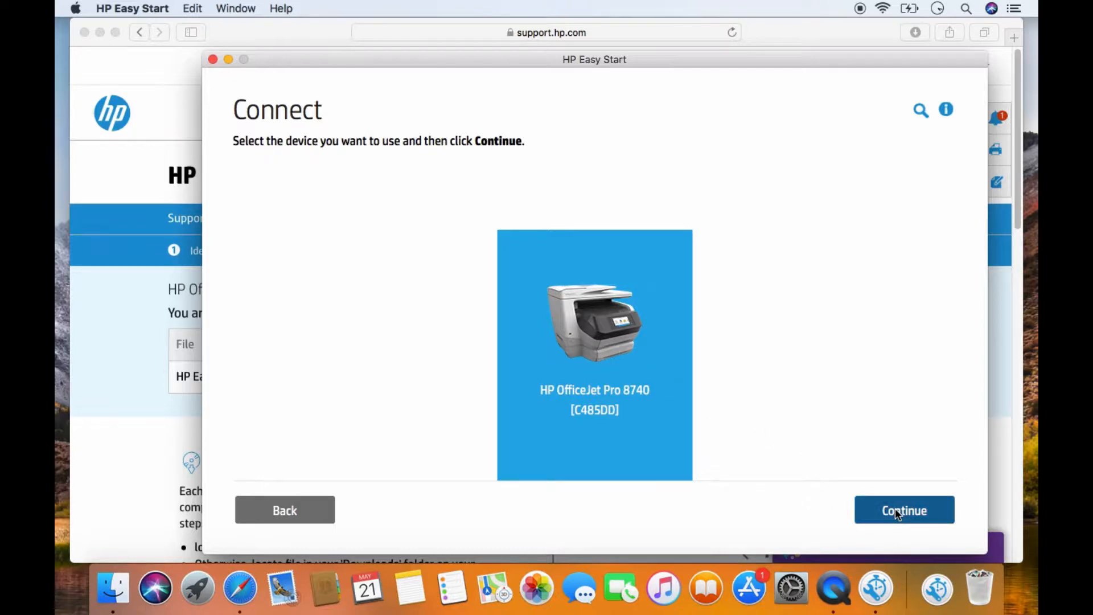
pyautogui.click(904, 509)
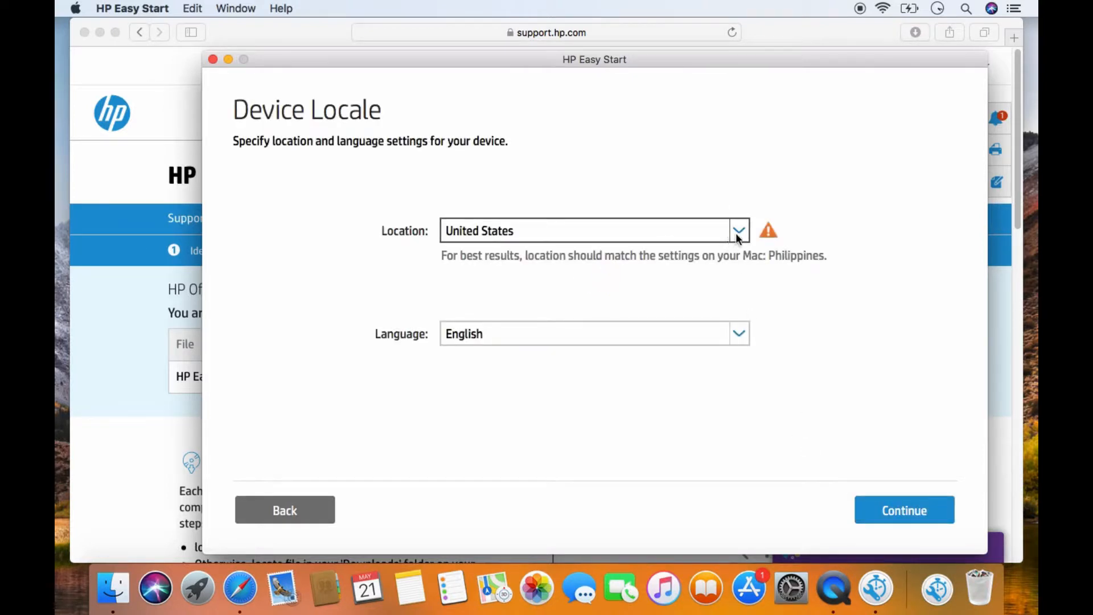
# - Set the printer location to Singapore, keeping English, and confirm the locale
pyautogui.click(738, 231)
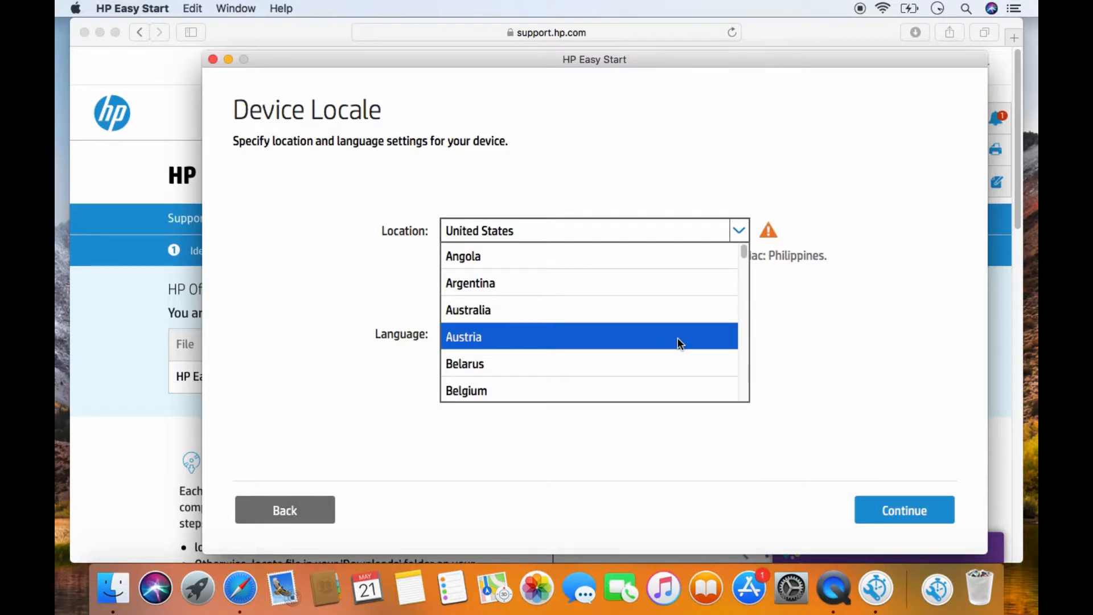
pyautogui.scroll(-3)
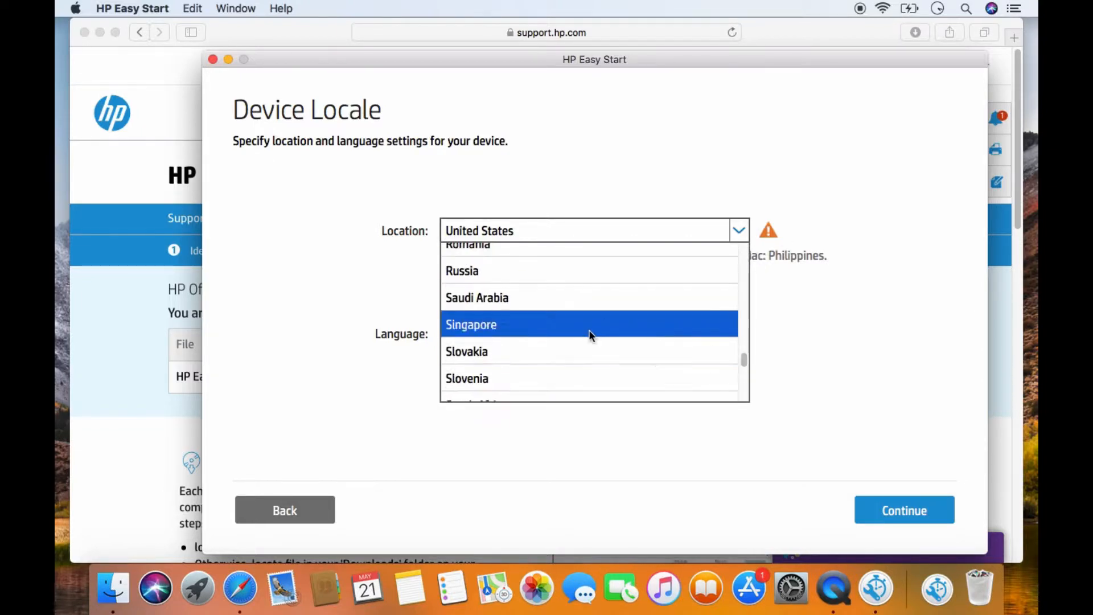
pyautogui.click(471, 323)
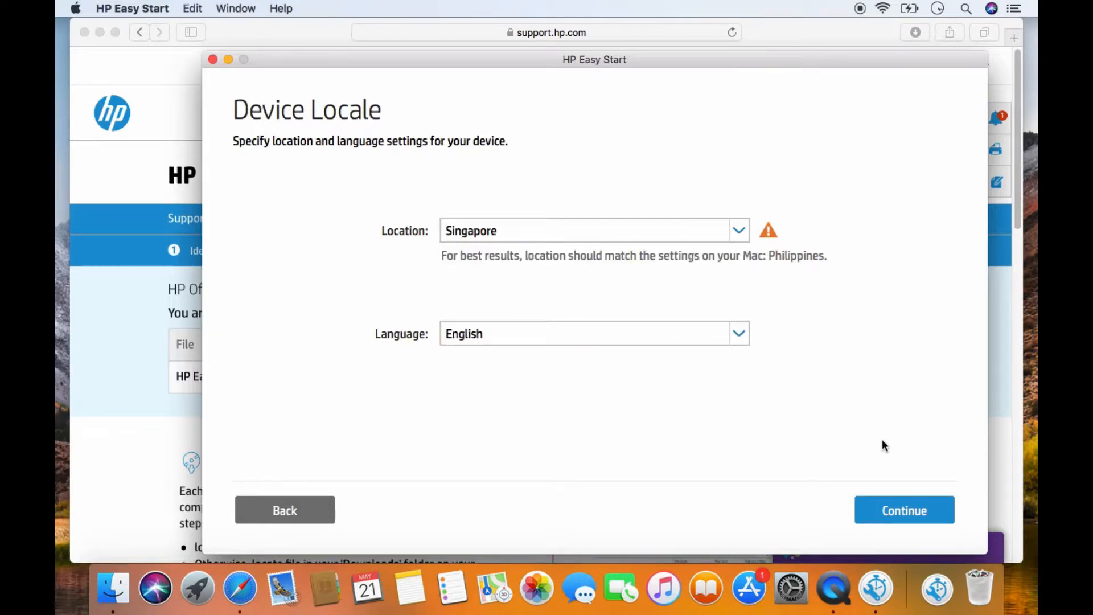
pyautogui.moveTo(904, 509)
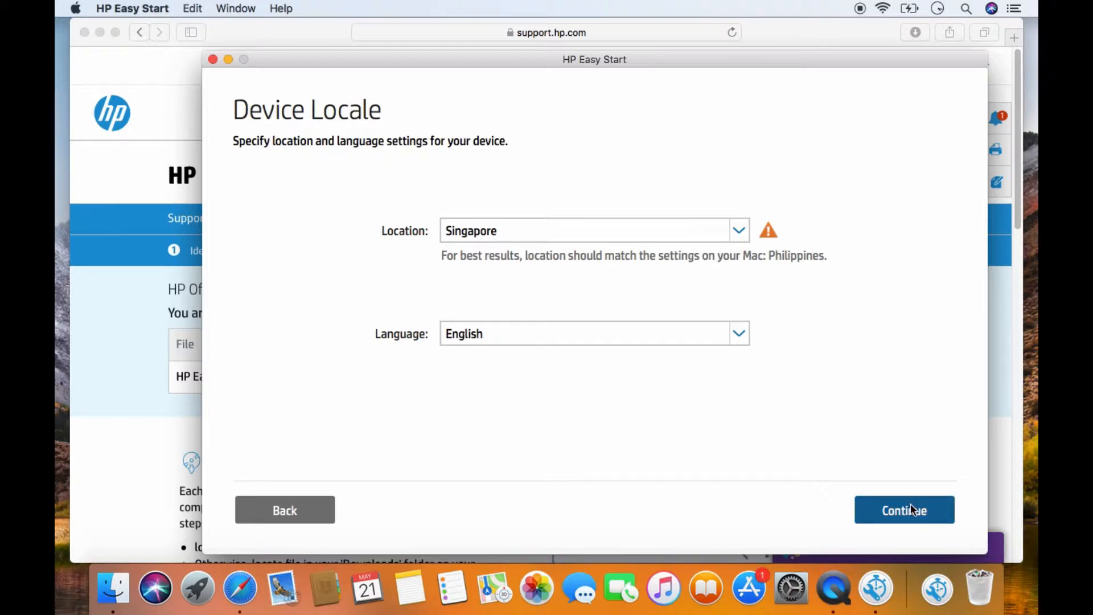
pyautogui.click(903, 510)
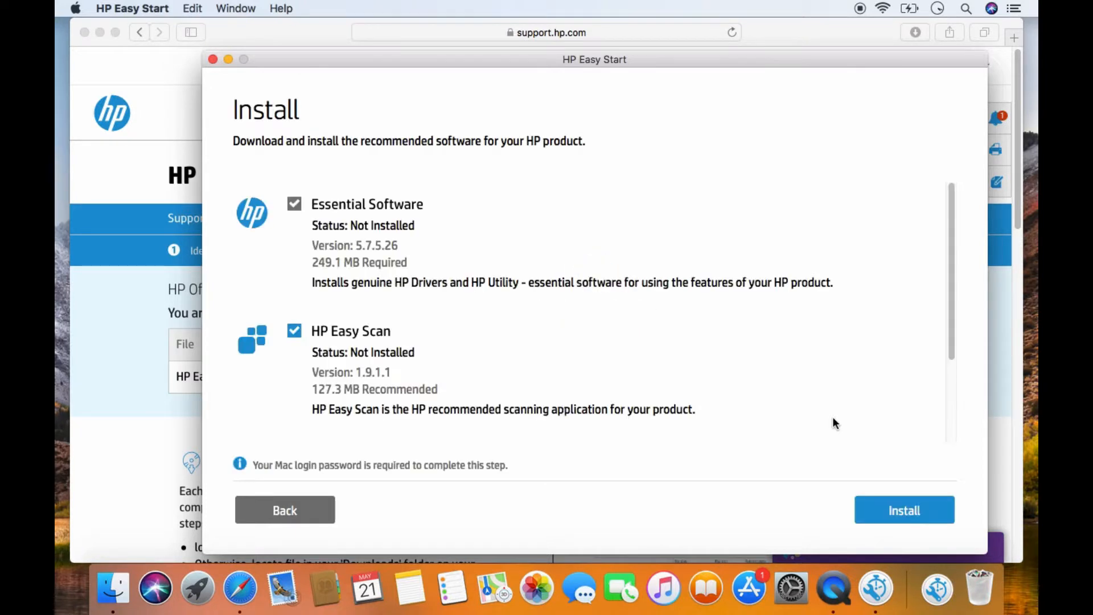
pyautogui.moveTo(770, 408)
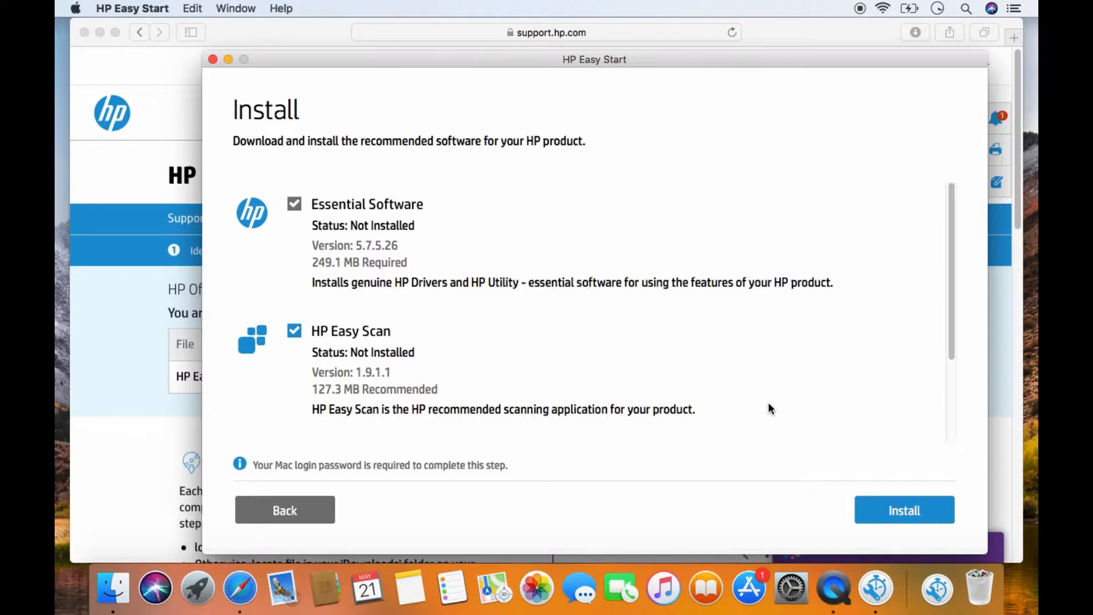
pyautogui.moveTo(904, 509)
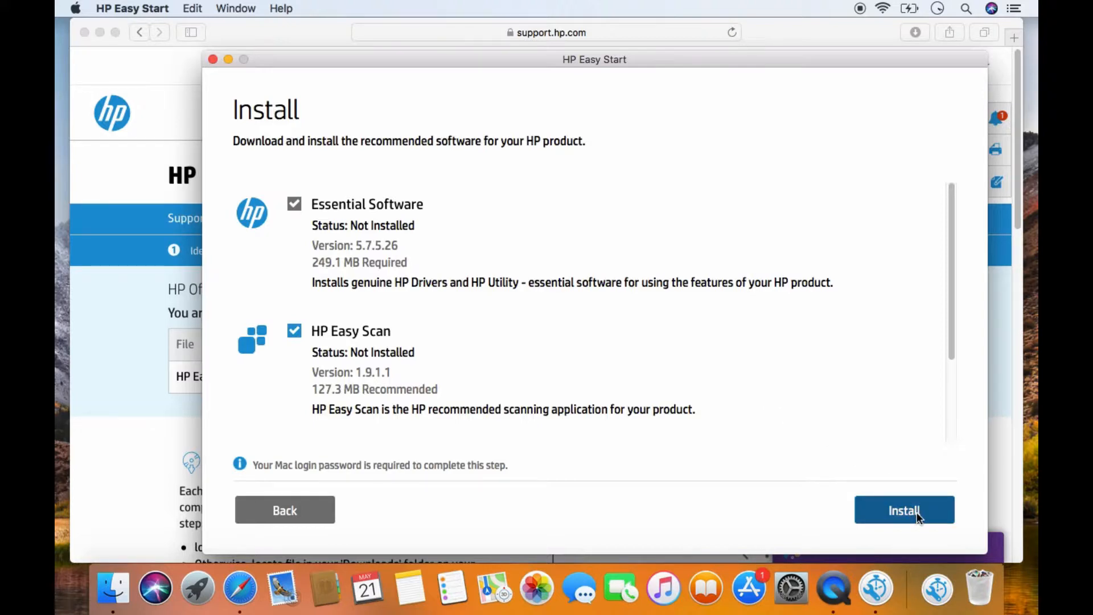
# - Install Essential Software and HP Easy Scan, authorizing with the Mac login password
pyautogui.click(904, 509)
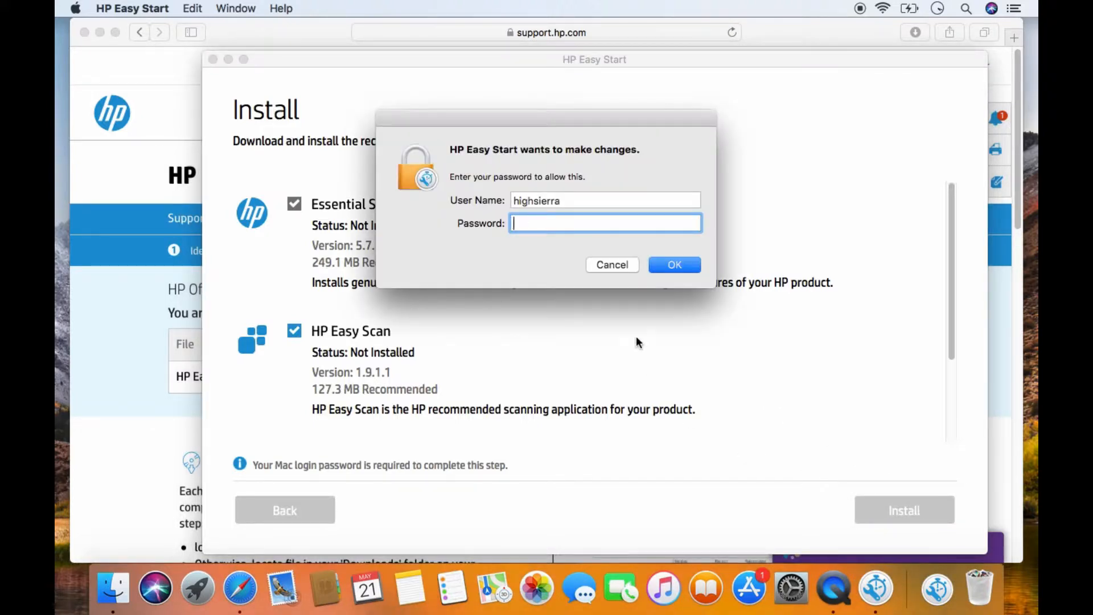
pyautogui.write('•••')
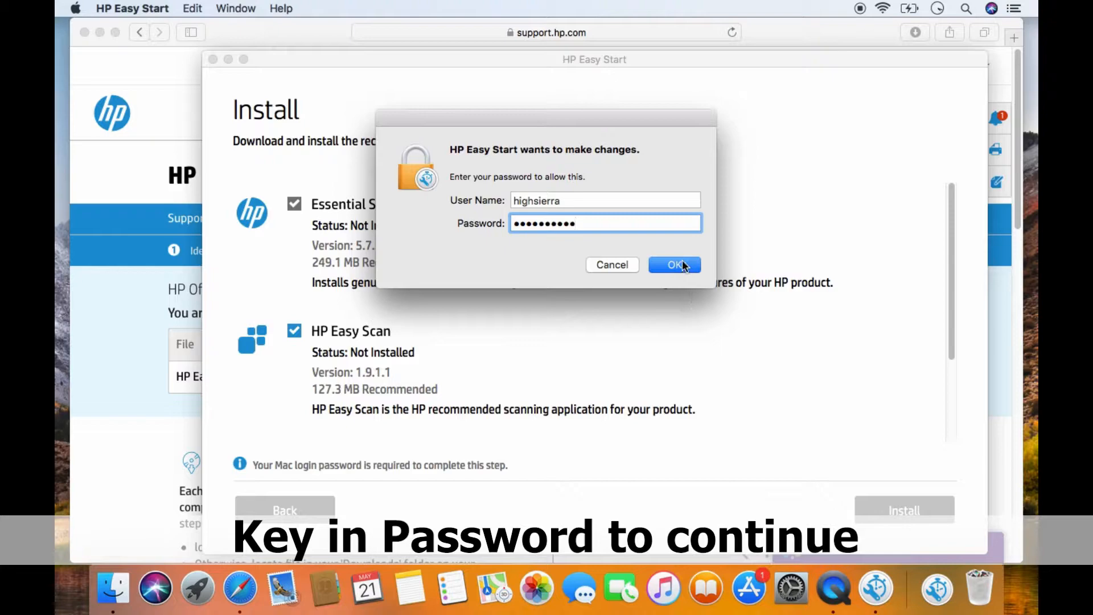
pyautogui.click(674, 264)
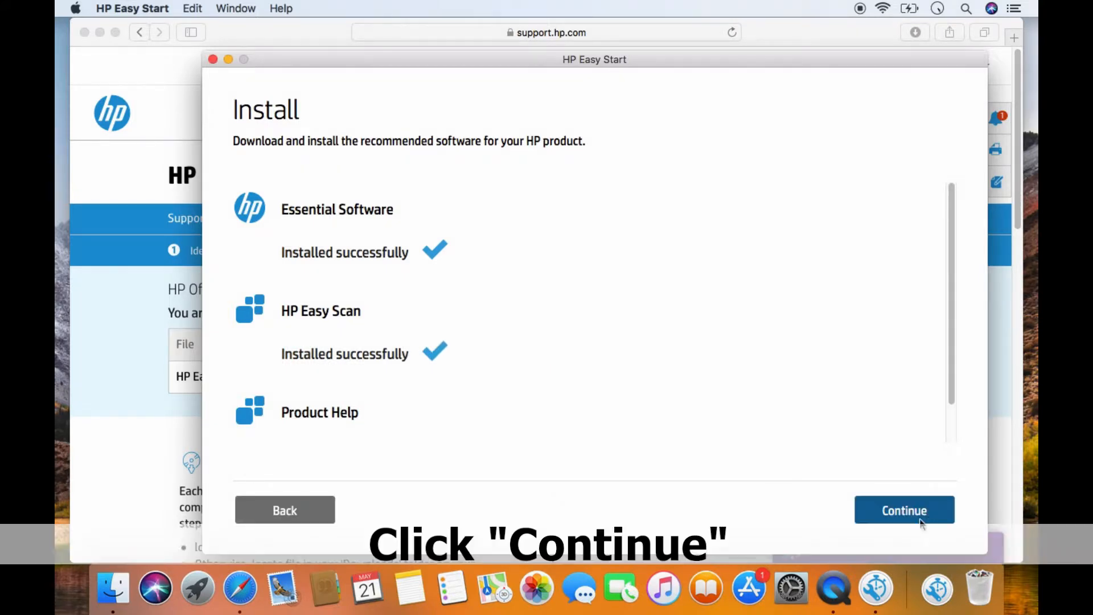
pyautogui.click(904, 509)
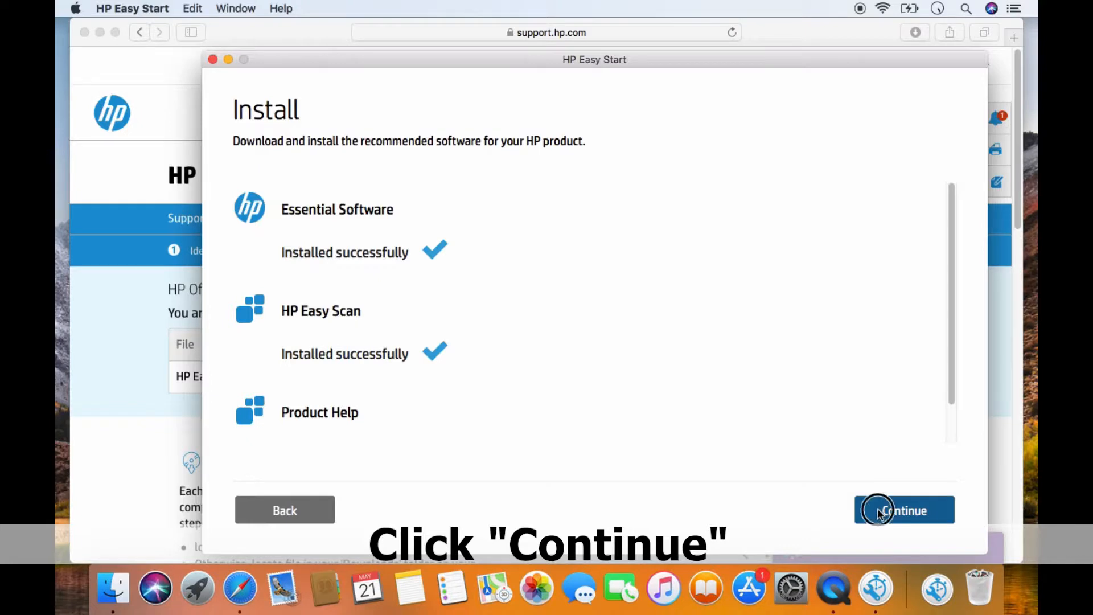
# - Skip cartridge protection and extended alerts, and declare home personal use
pyautogui.click(903, 509)
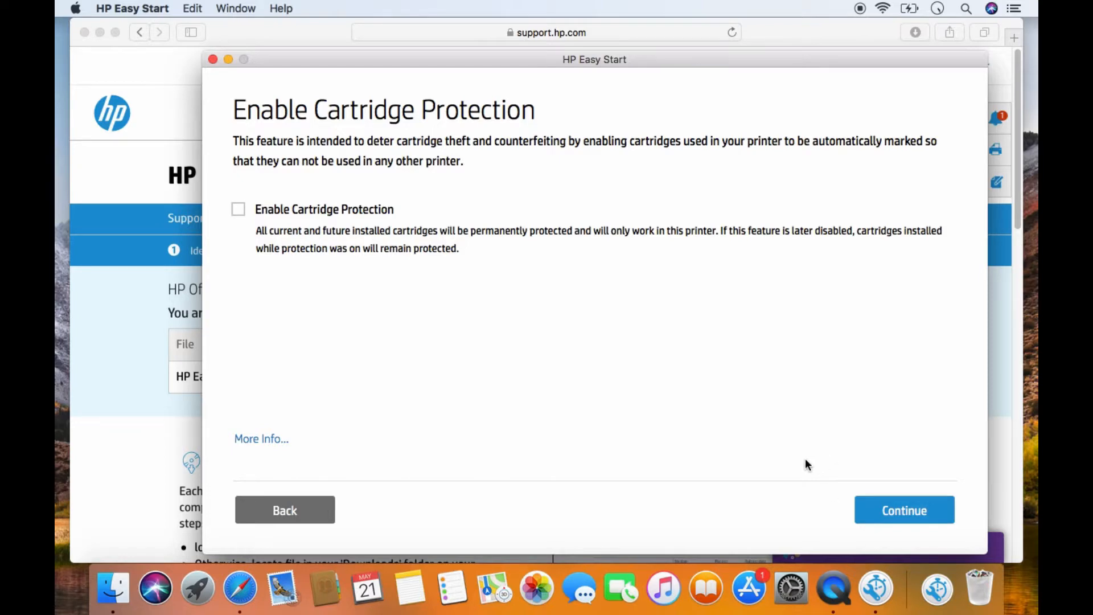
pyautogui.moveTo(833, 453)
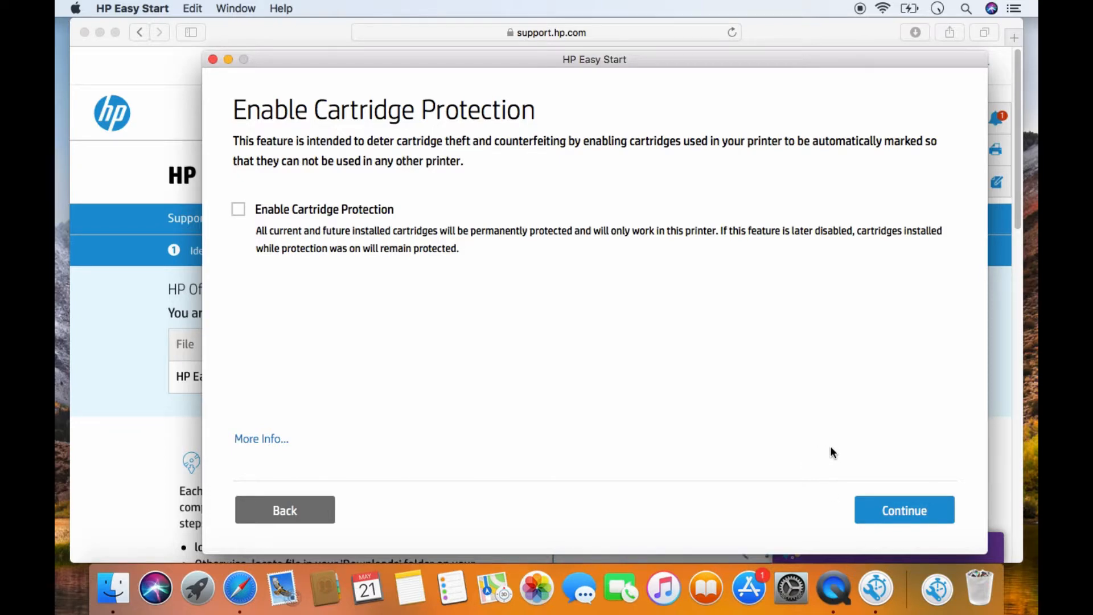
pyautogui.click(903, 509)
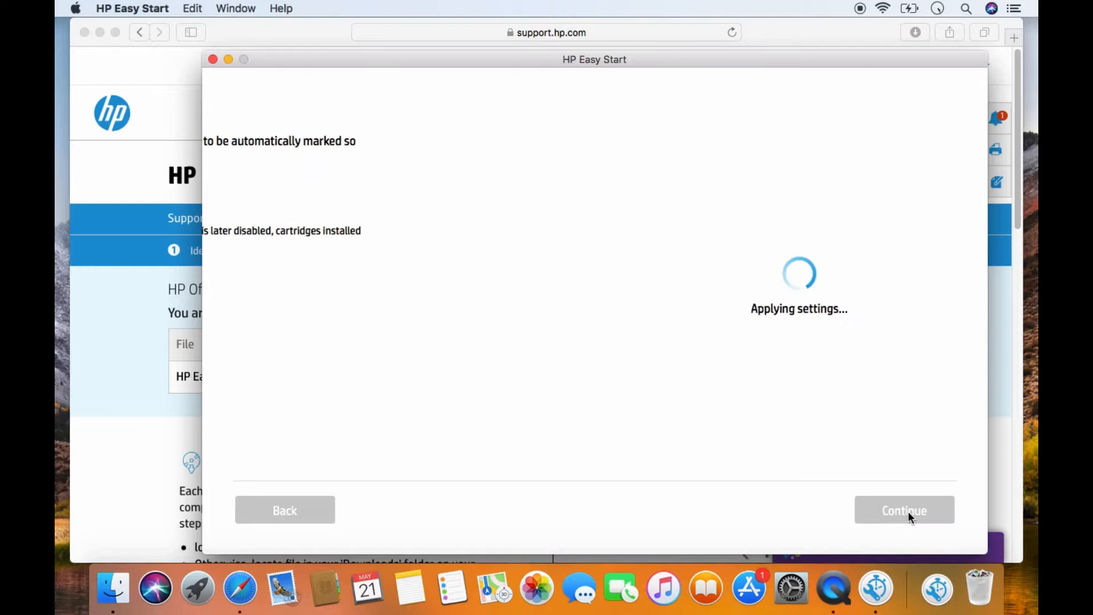
pyautogui.click(903, 509)
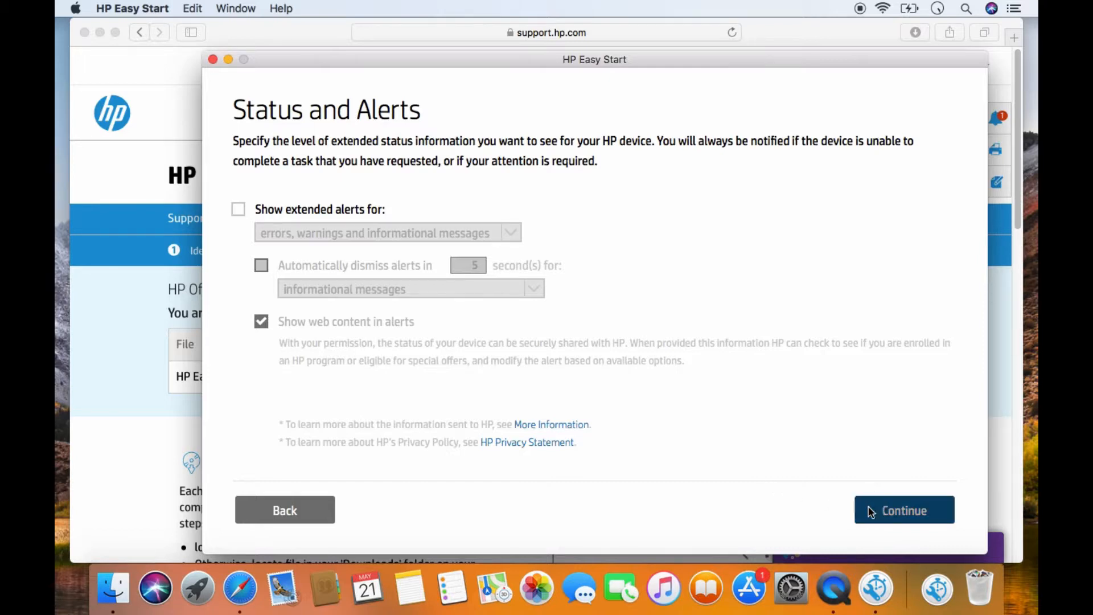
pyautogui.click(904, 509)
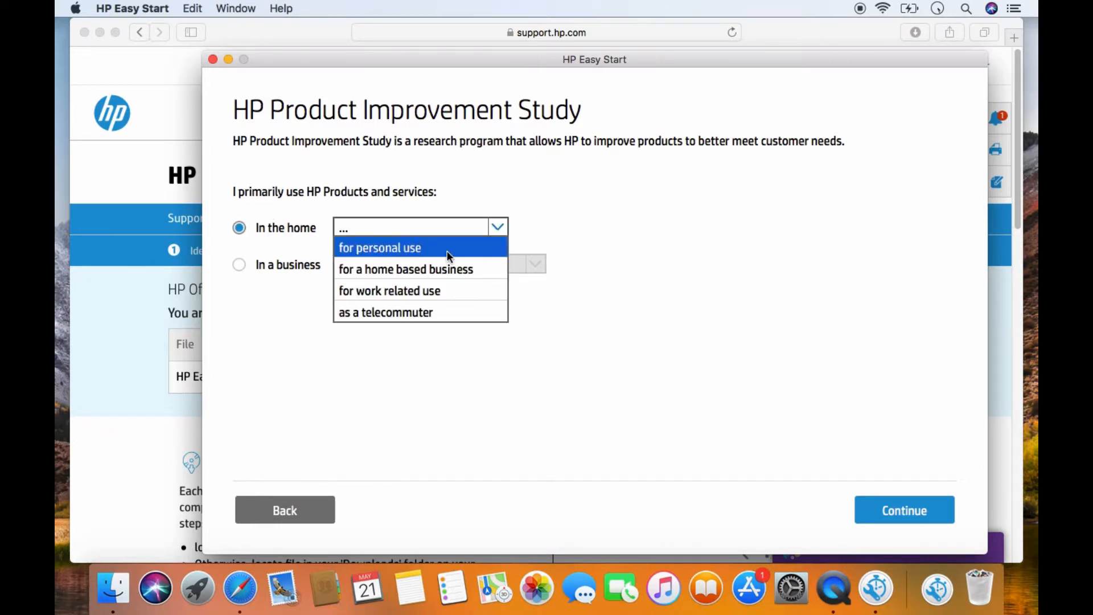
pyautogui.click(380, 247)
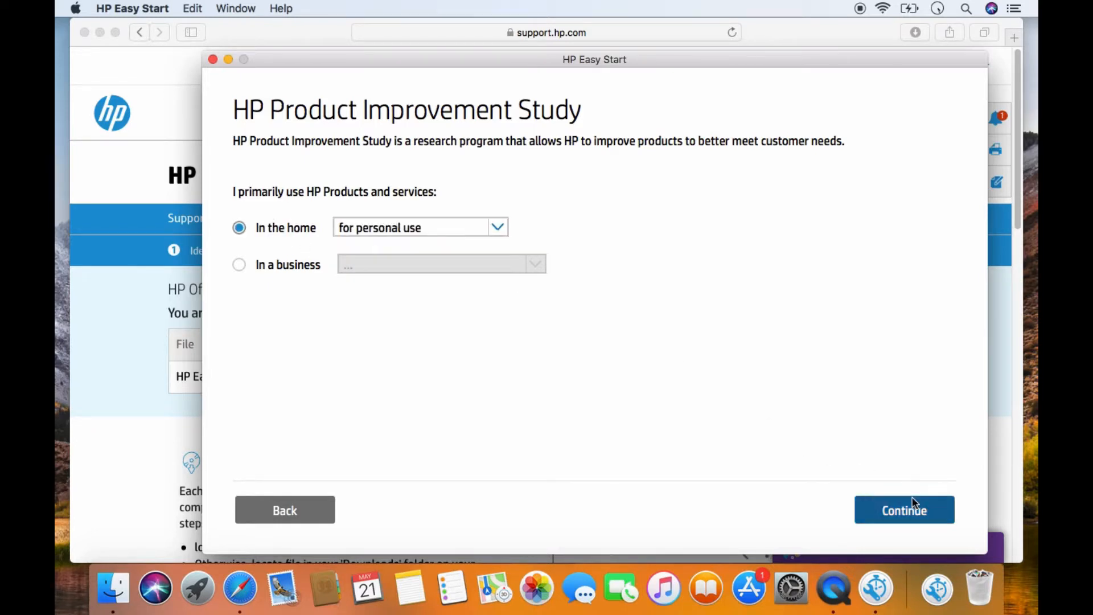
pyautogui.click(904, 509)
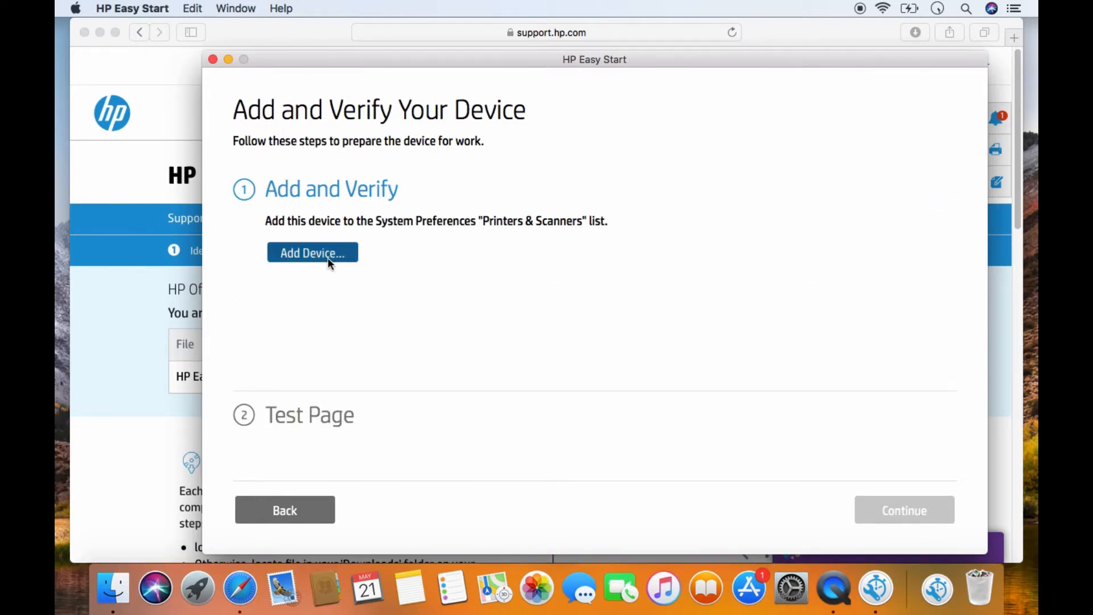
# - Add the printer to the system, then print and scan a test page
pyautogui.click(313, 252)
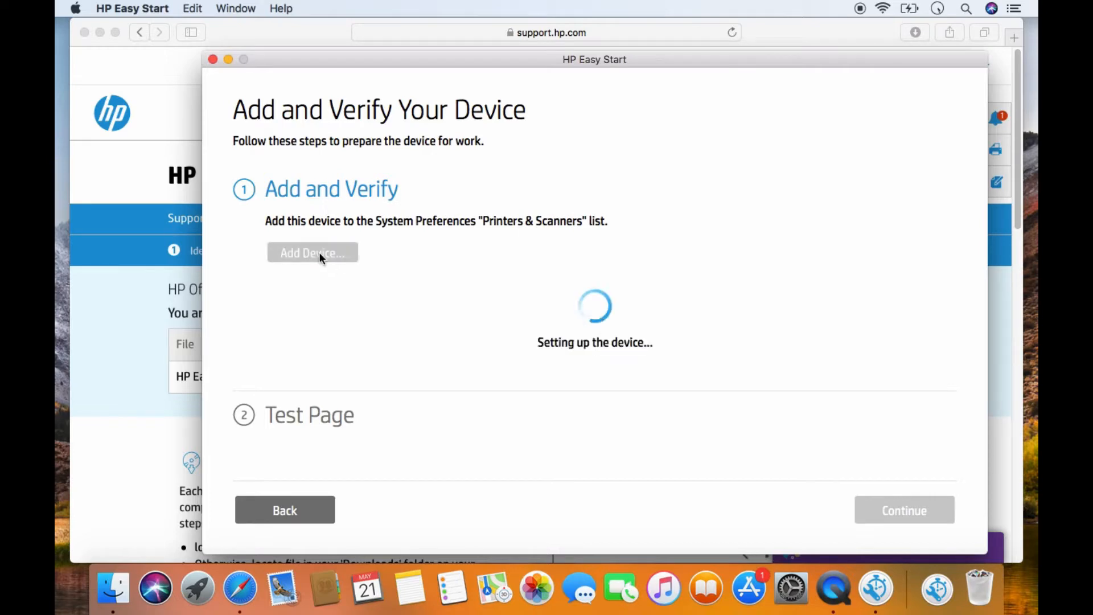
pyautogui.moveTo(328, 242)
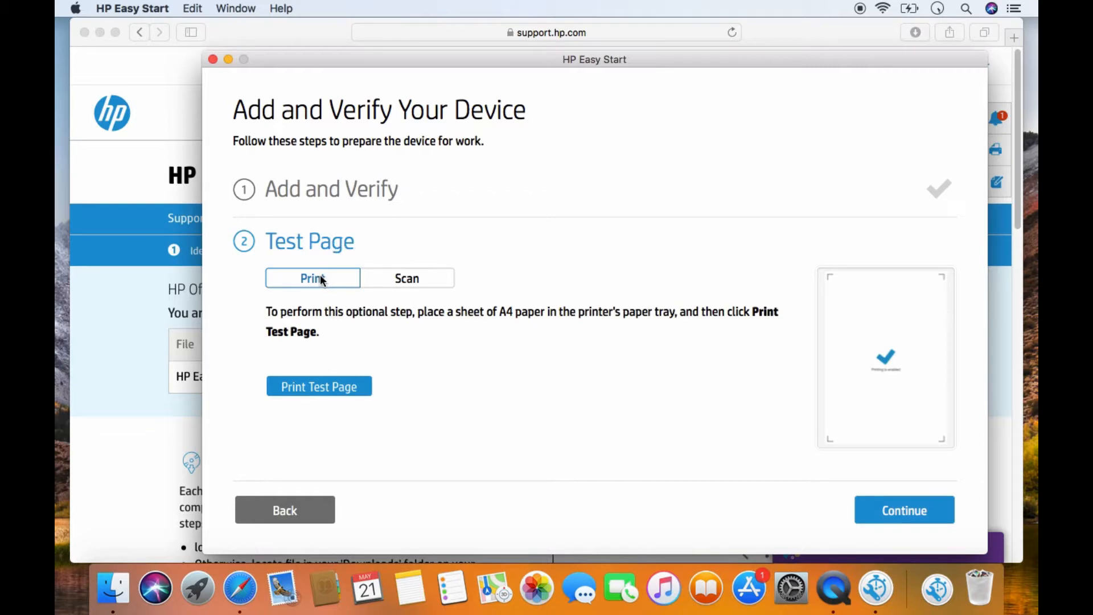
pyautogui.moveTo(370, 354)
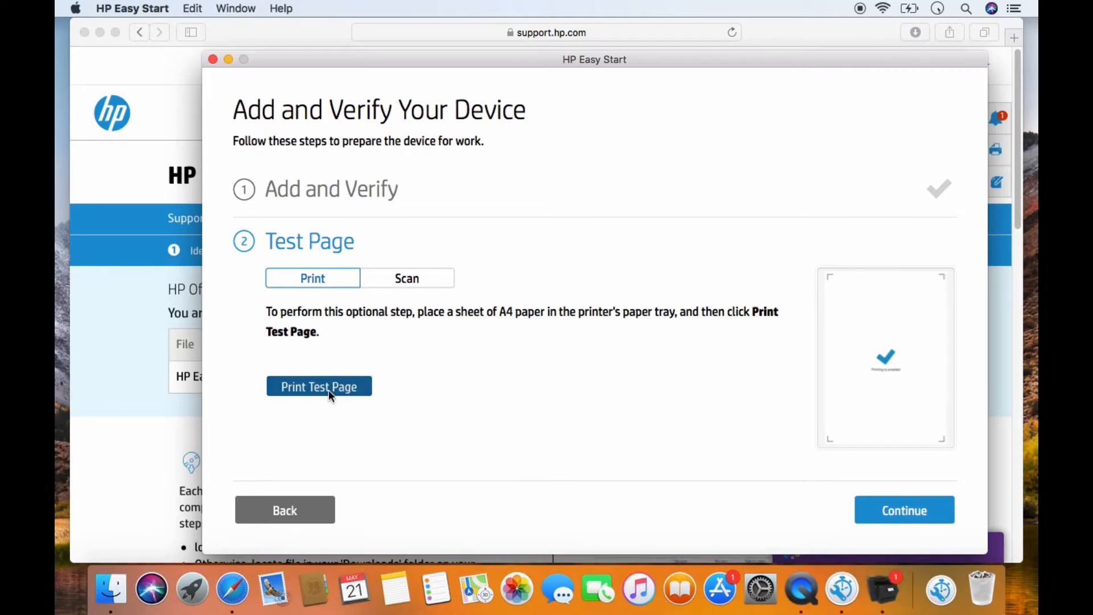
pyautogui.click(318, 386)
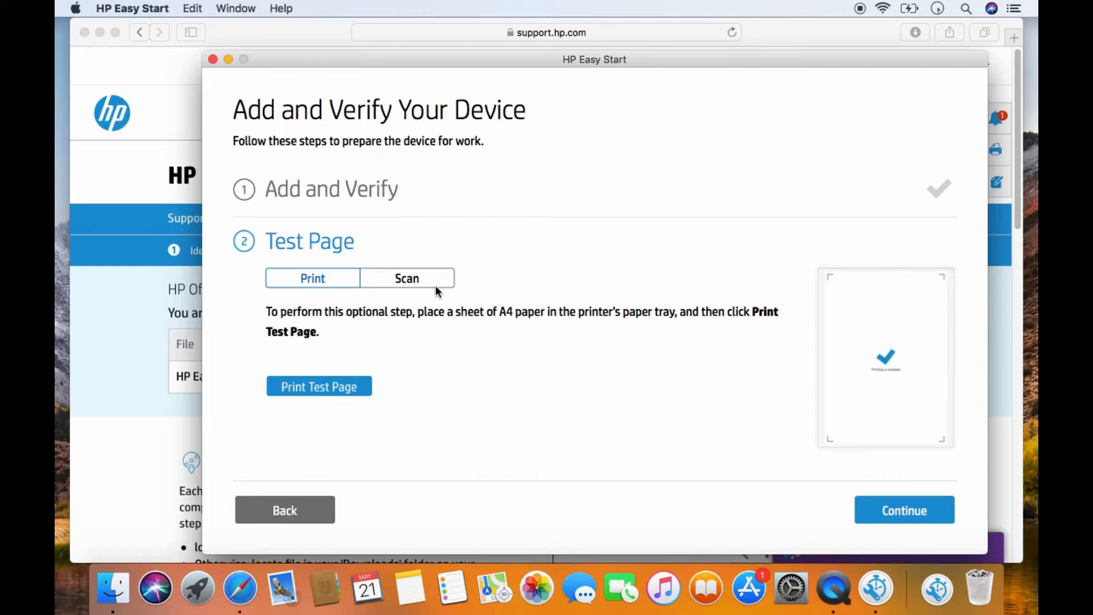
pyautogui.click(406, 278)
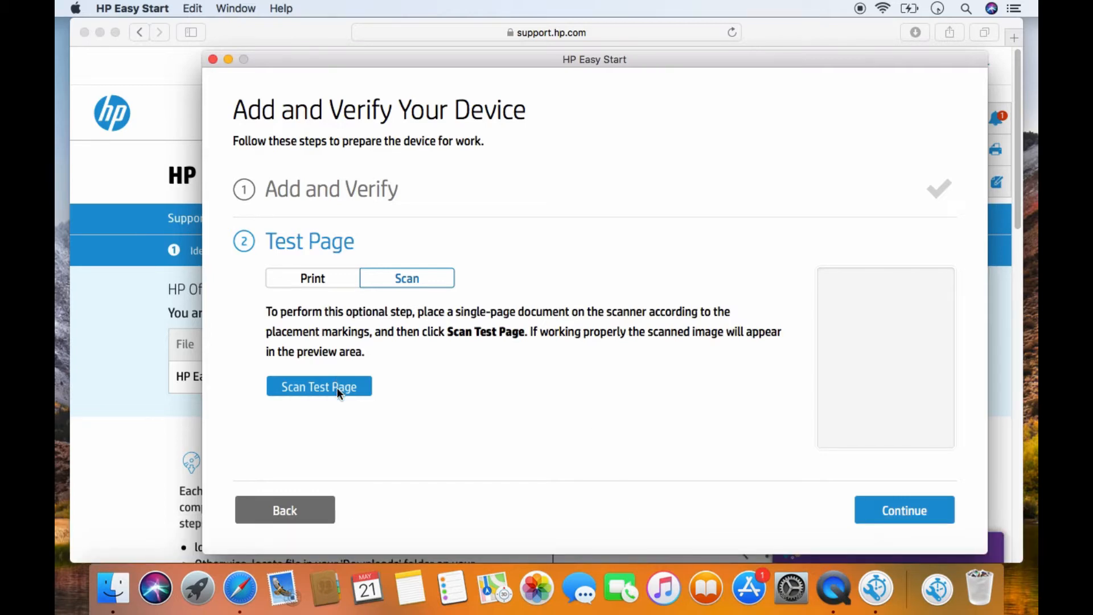
pyautogui.click(318, 386)
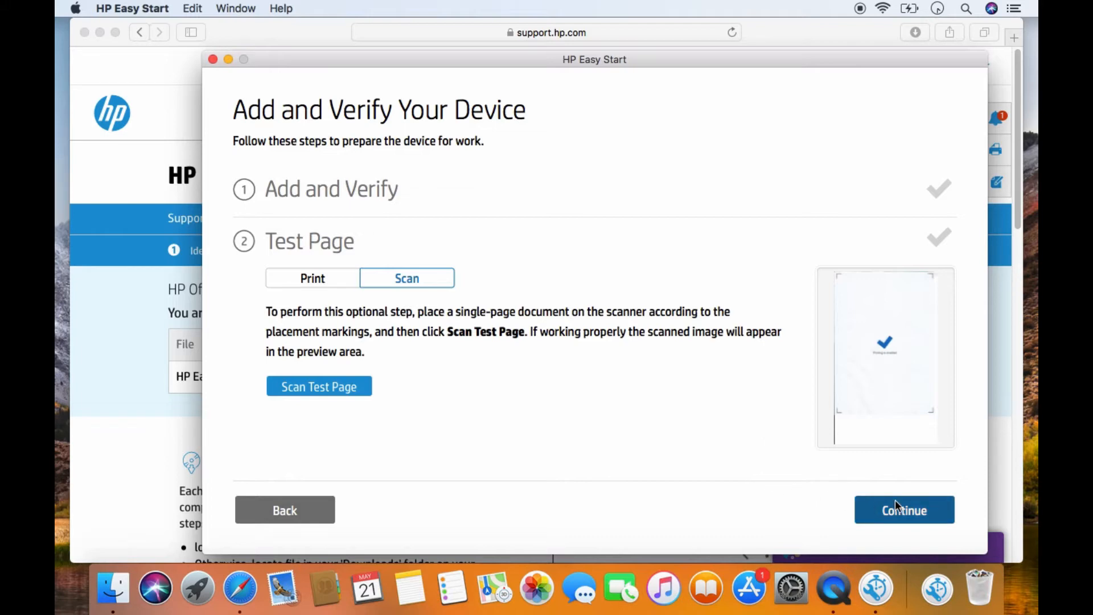
# - Move past the test page, decline Readiris Pro reminders, and continue setup online in Safari
pyautogui.click(903, 509)
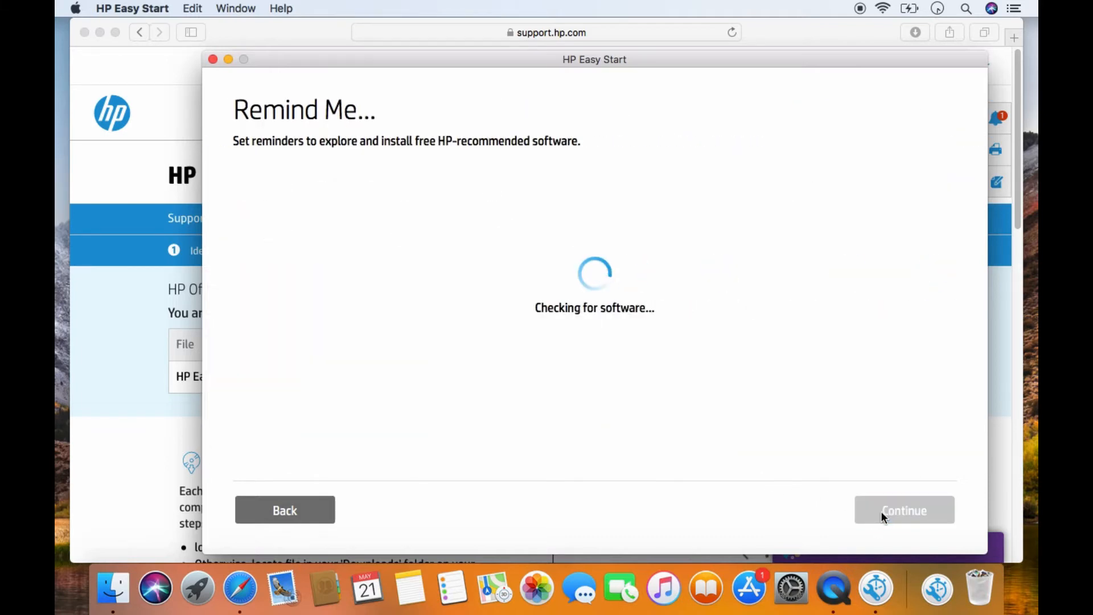
pyautogui.moveTo(806, 494)
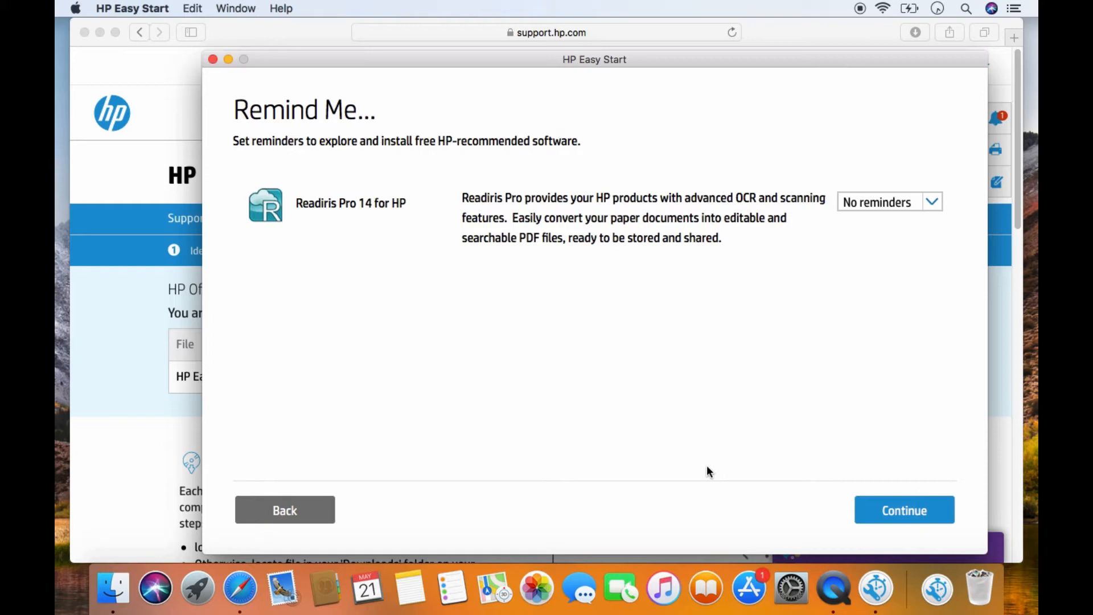
pyautogui.moveTo(752, 477)
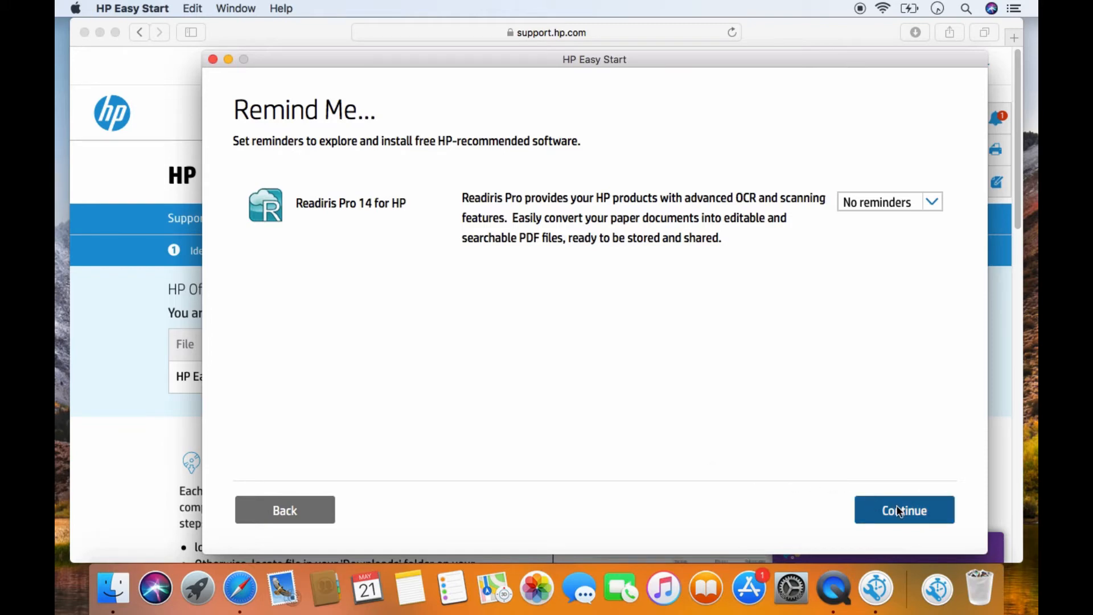
pyautogui.click(903, 510)
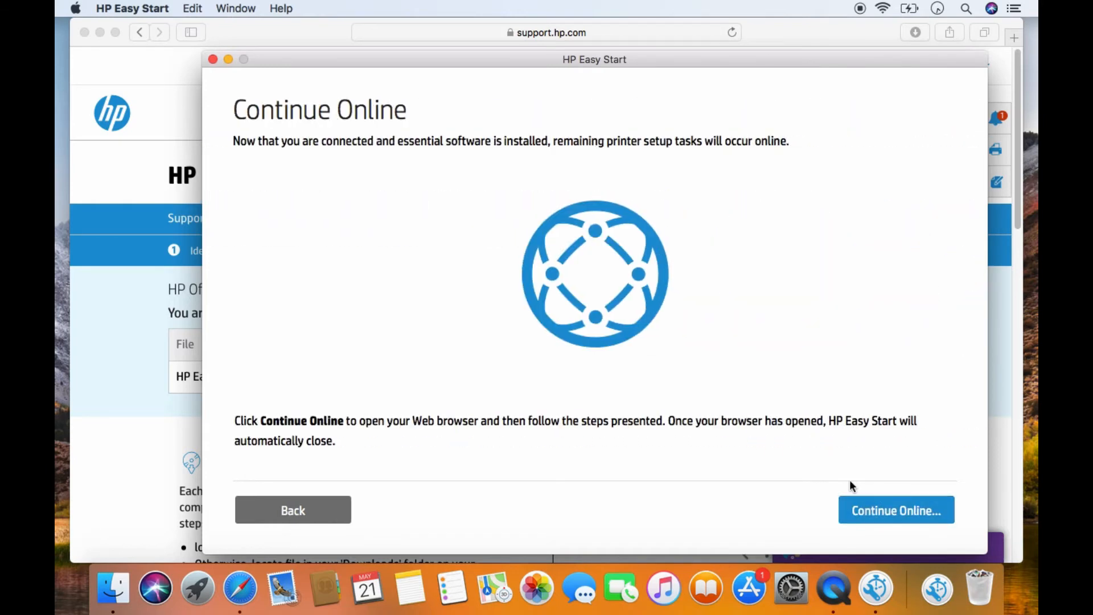
pyautogui.moveTo(895, 510)
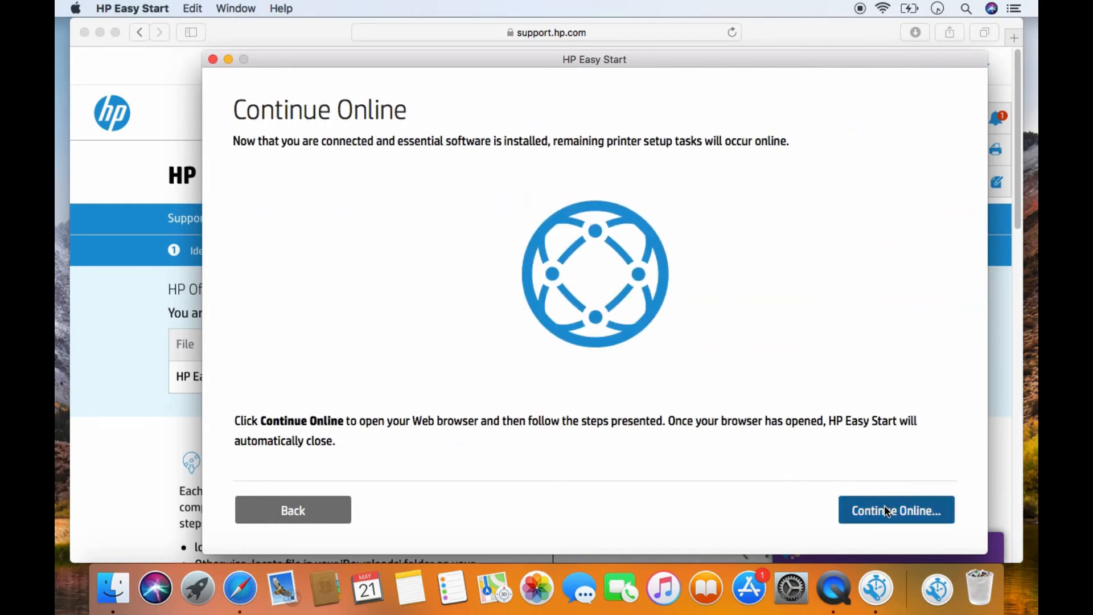
pyautogui.click(895, 509)
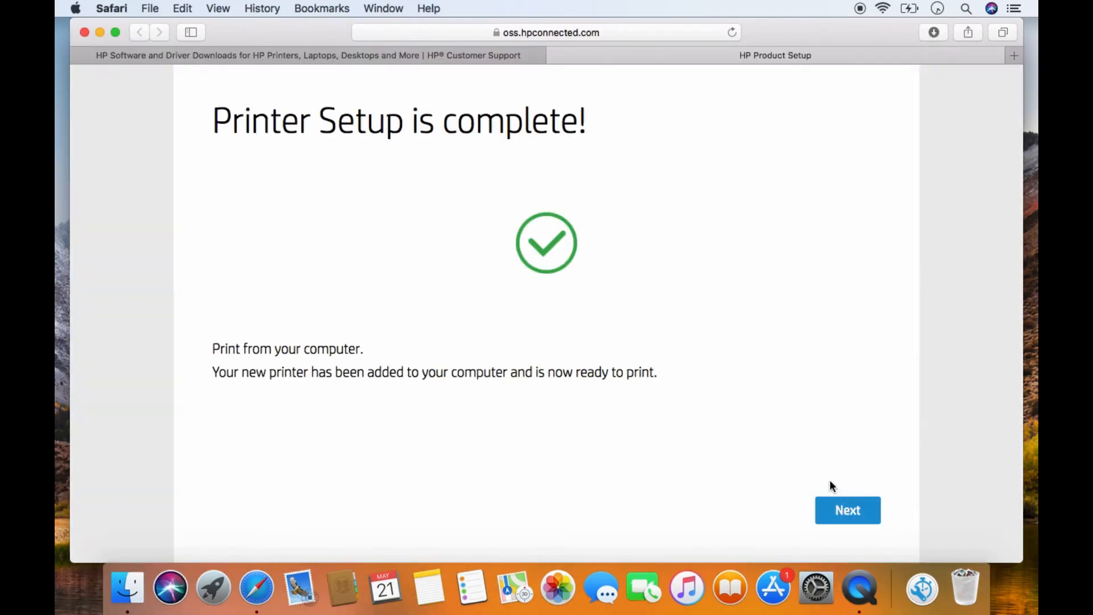
pyautogui.moveTo(859, 466)
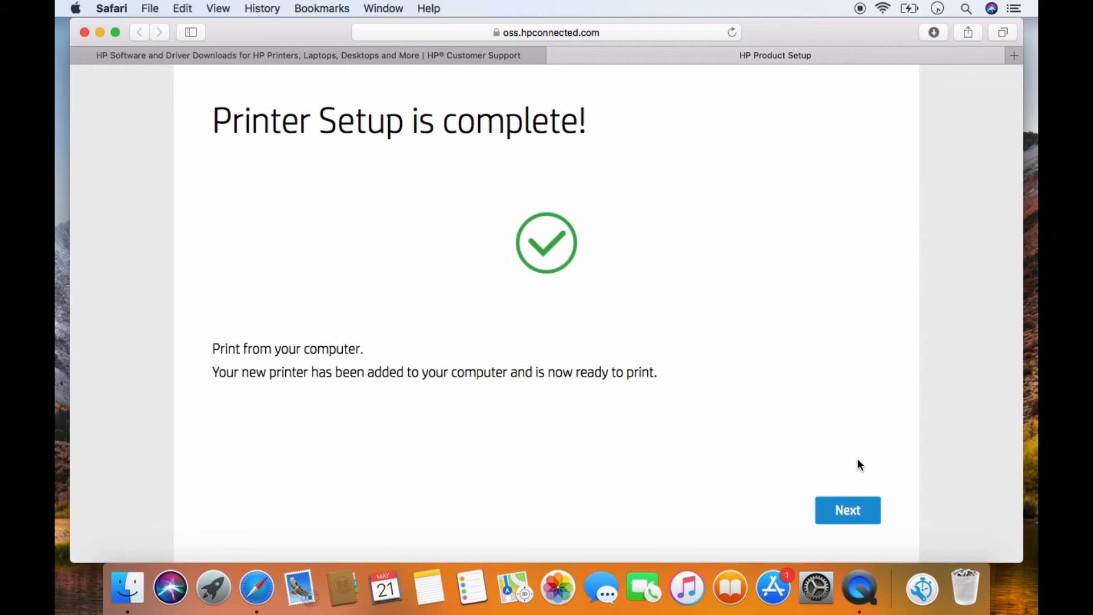
# - Continue past the setup-complete page and close Safari without registering the printer
pyautogui.click(847, 509)
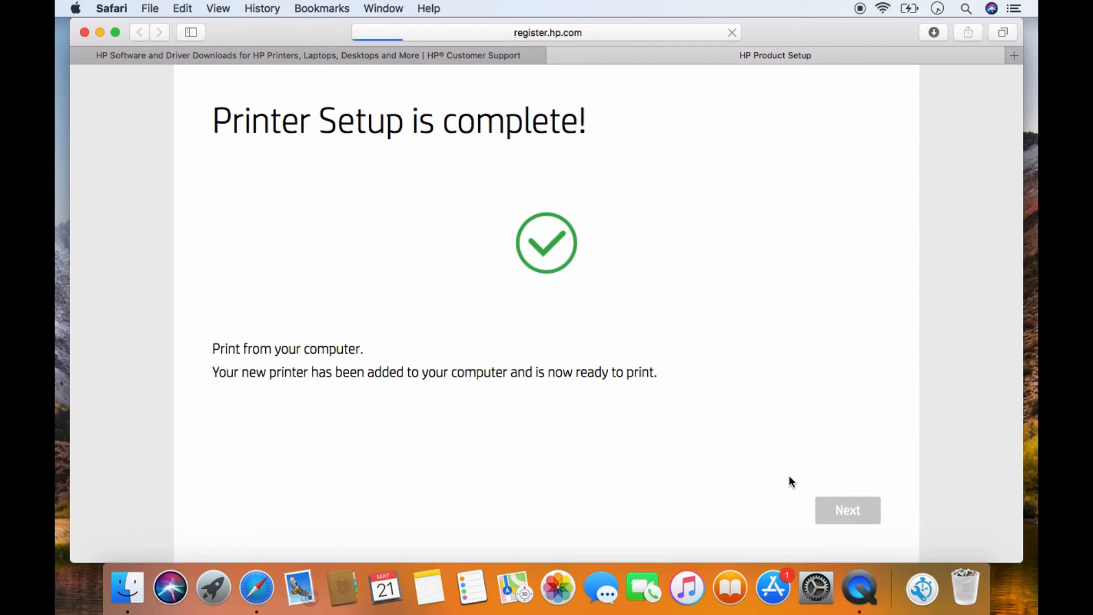
pyautogui.click(847, 509)
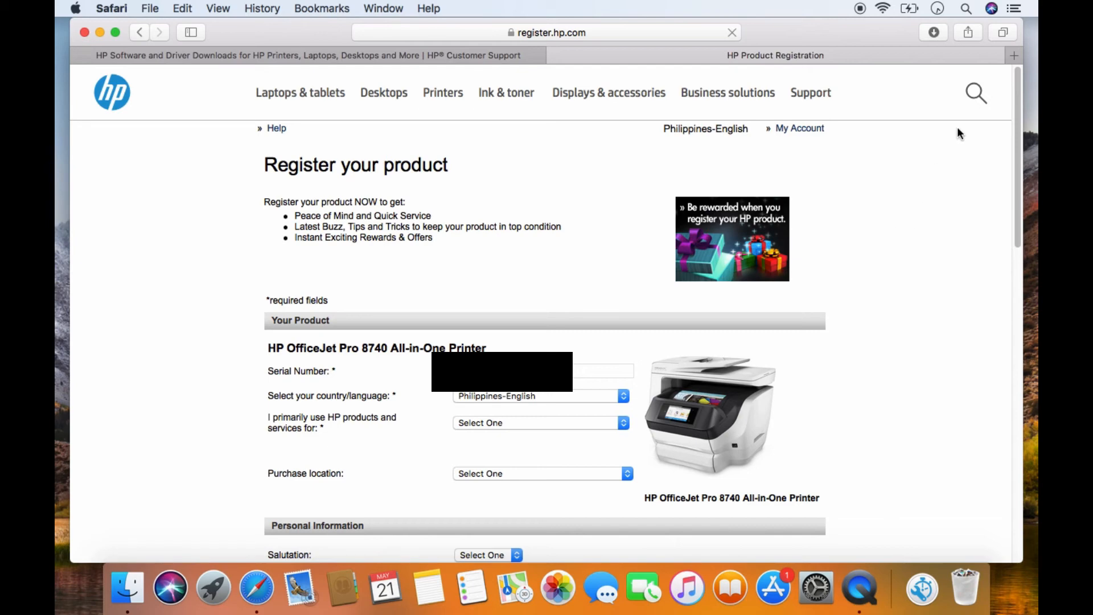
pyautogui.moveTo(84, 33)
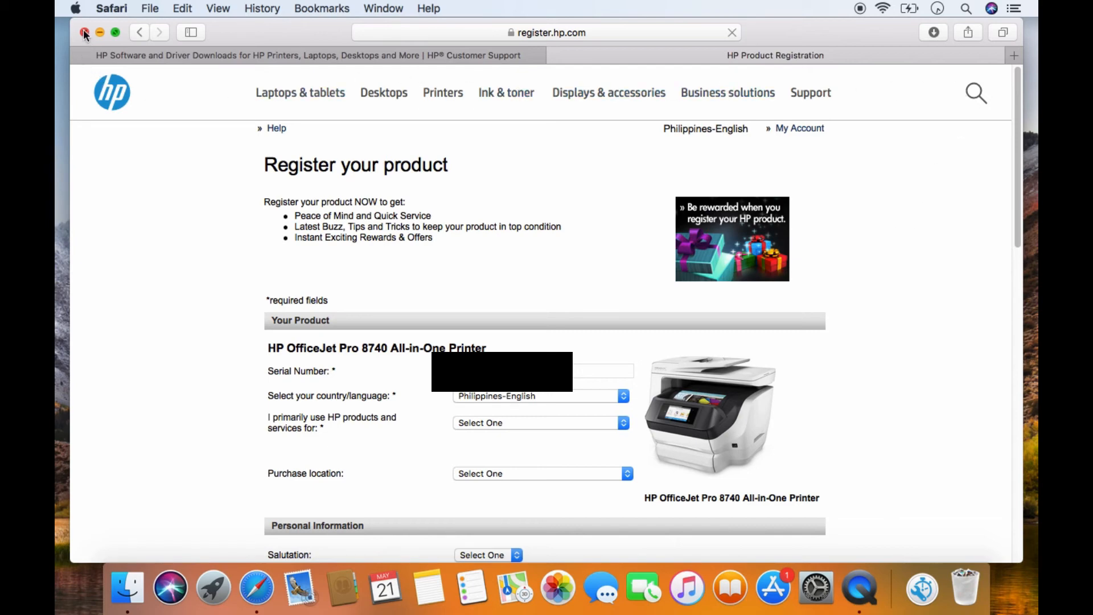
pyautogui.click(84, 32)
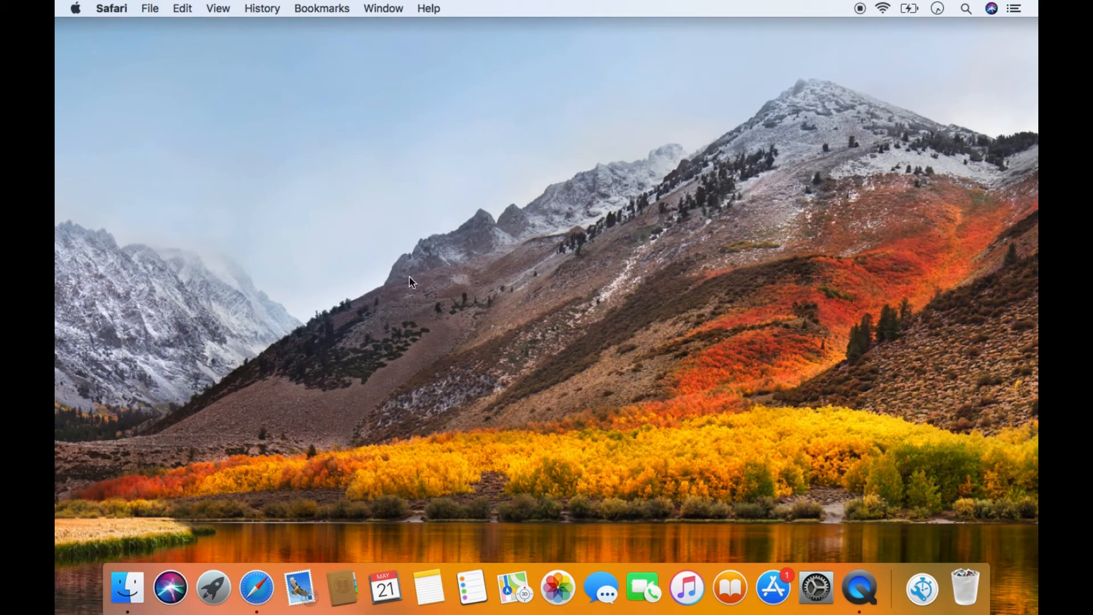